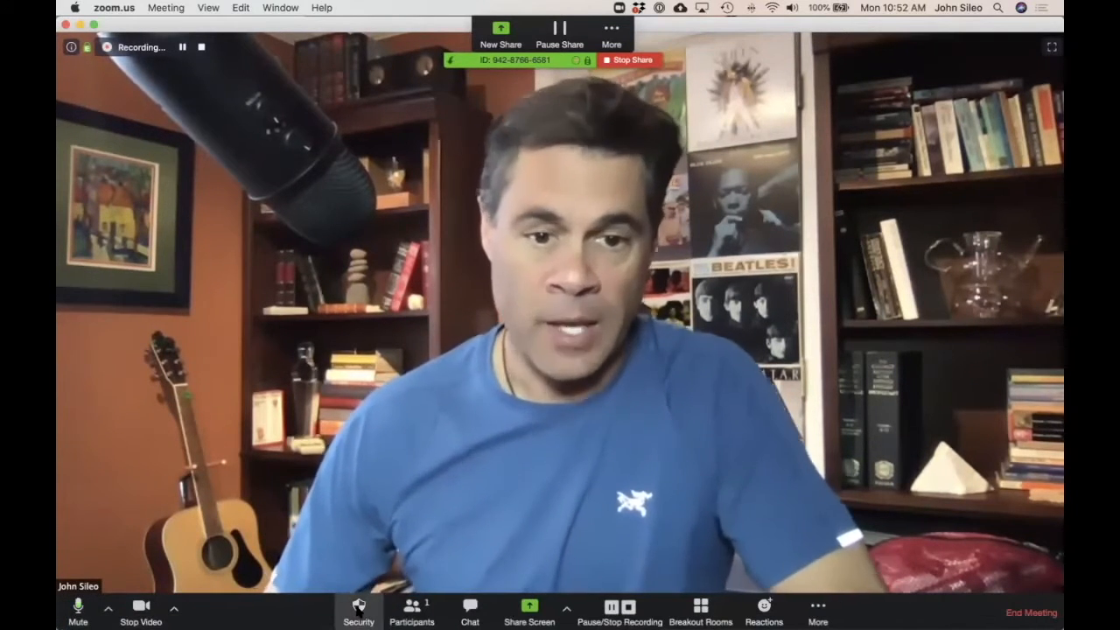
# Lock the meeting from the Security menu so no new participants can join
pyautogui.click(357, 608)
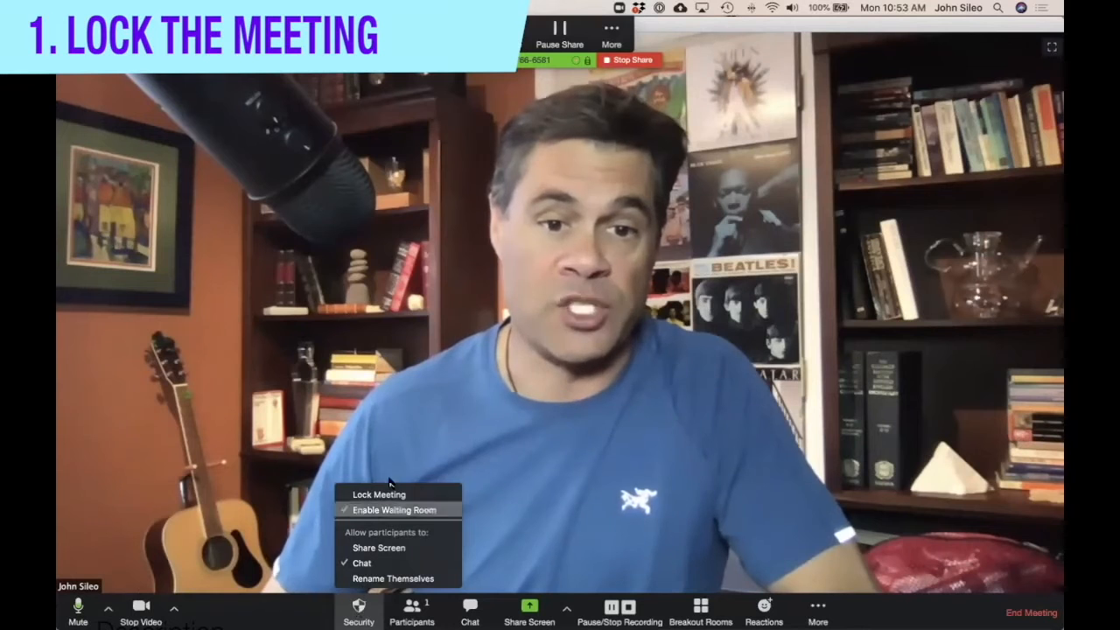
pyautogui.click(377, 494)
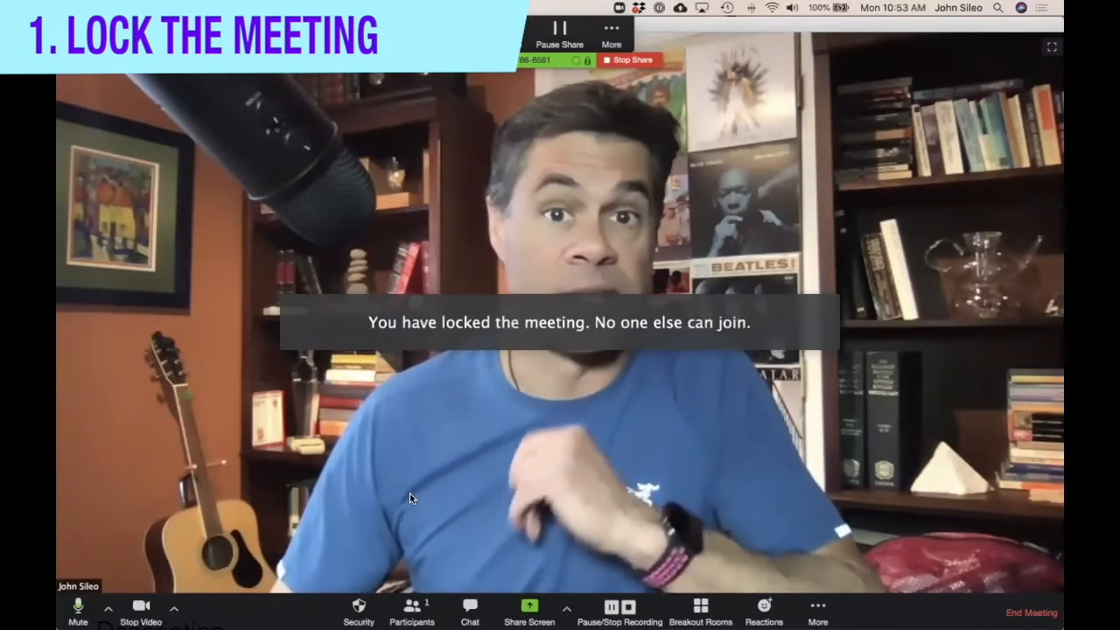
pyautogui.click(357, 609)
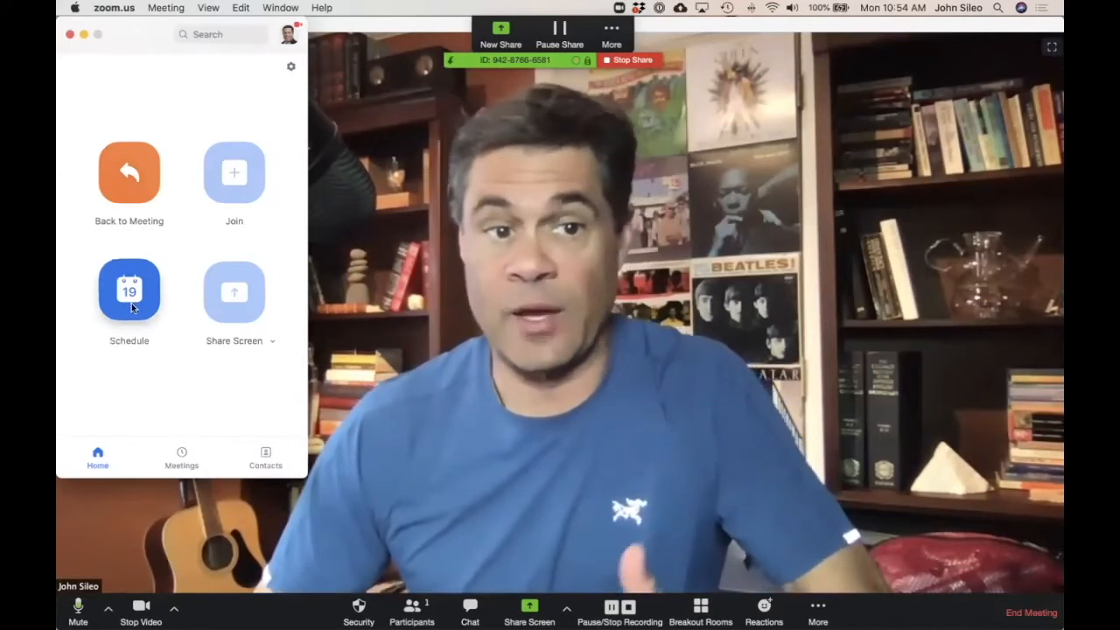
pyautogui.click(130, 290)
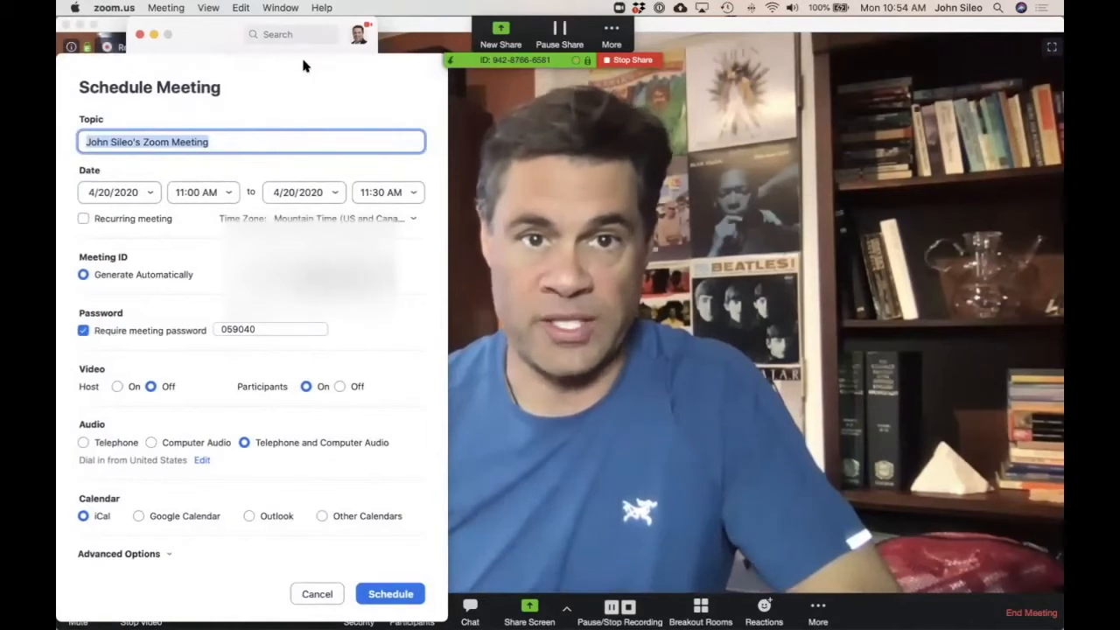
pyautogui.moveTo(168, 263)
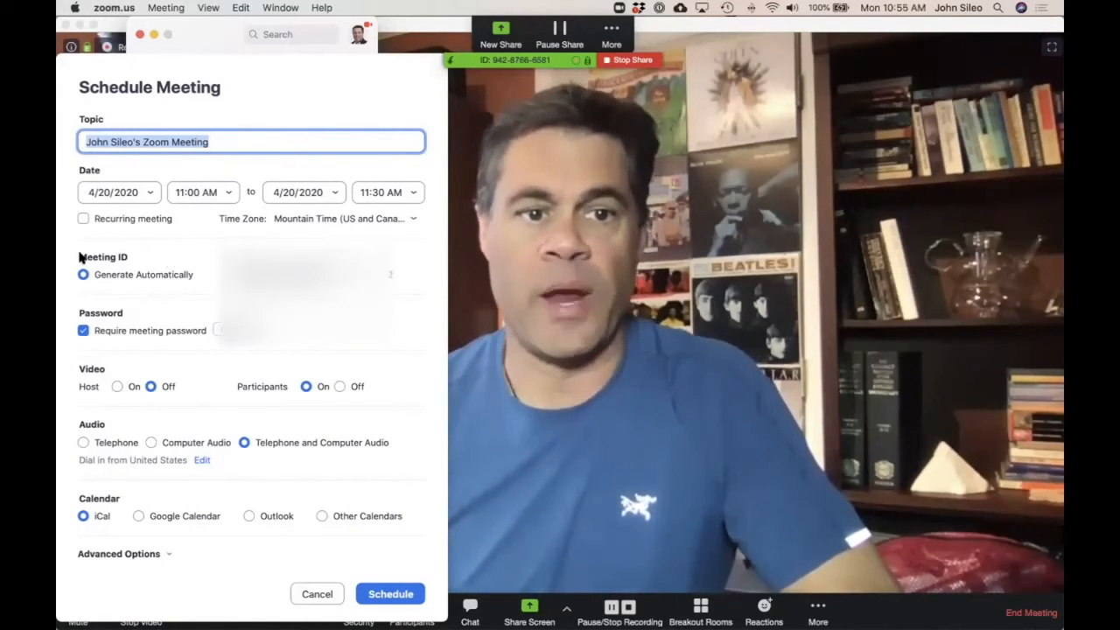
pyautogui.moveTo(98, 255)
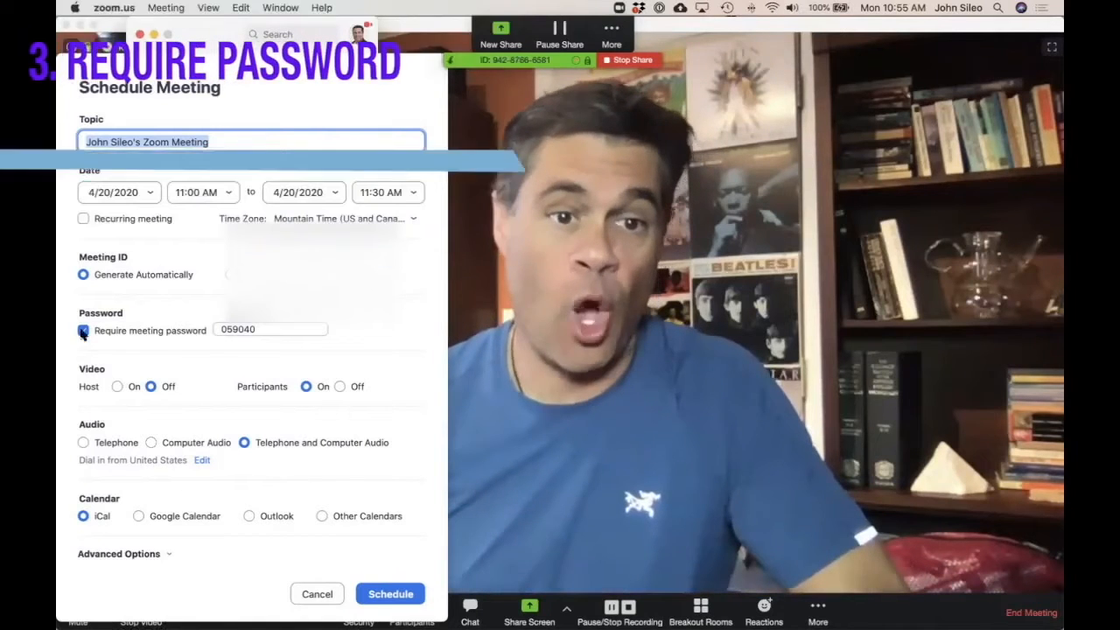
pyautogui.click(83, 328)
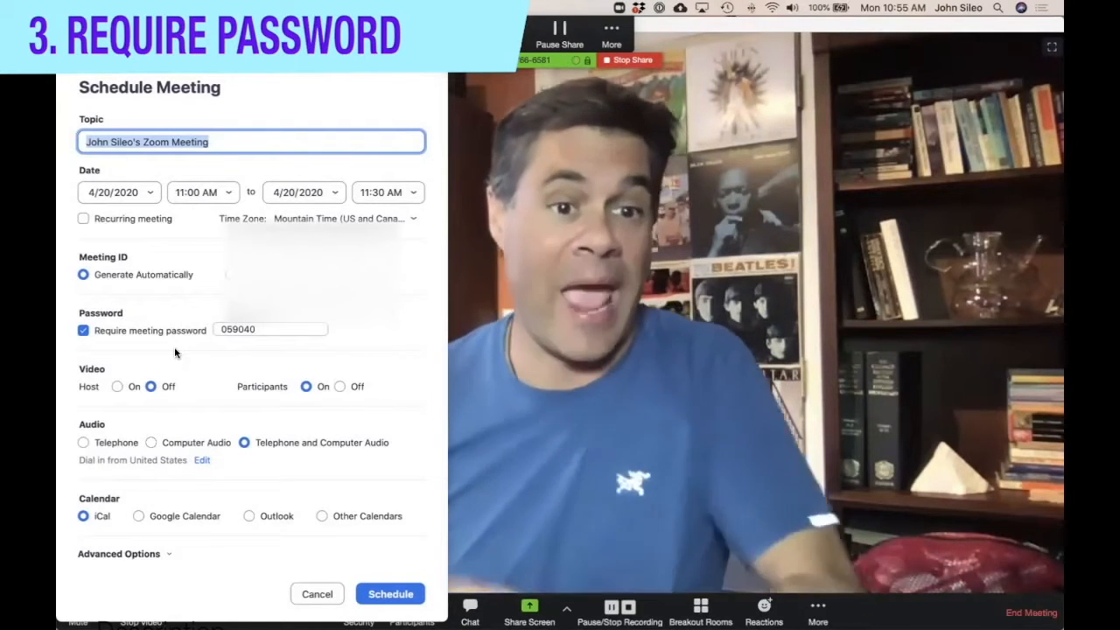
pyautogui.click(119, 553)
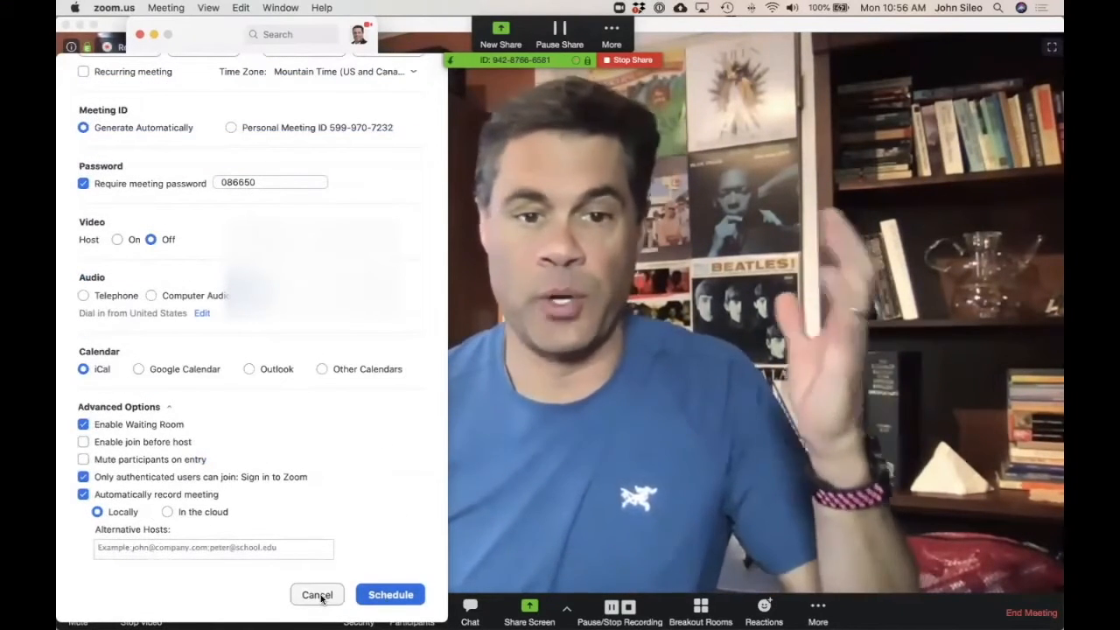
pyautogui.click(317, 594)
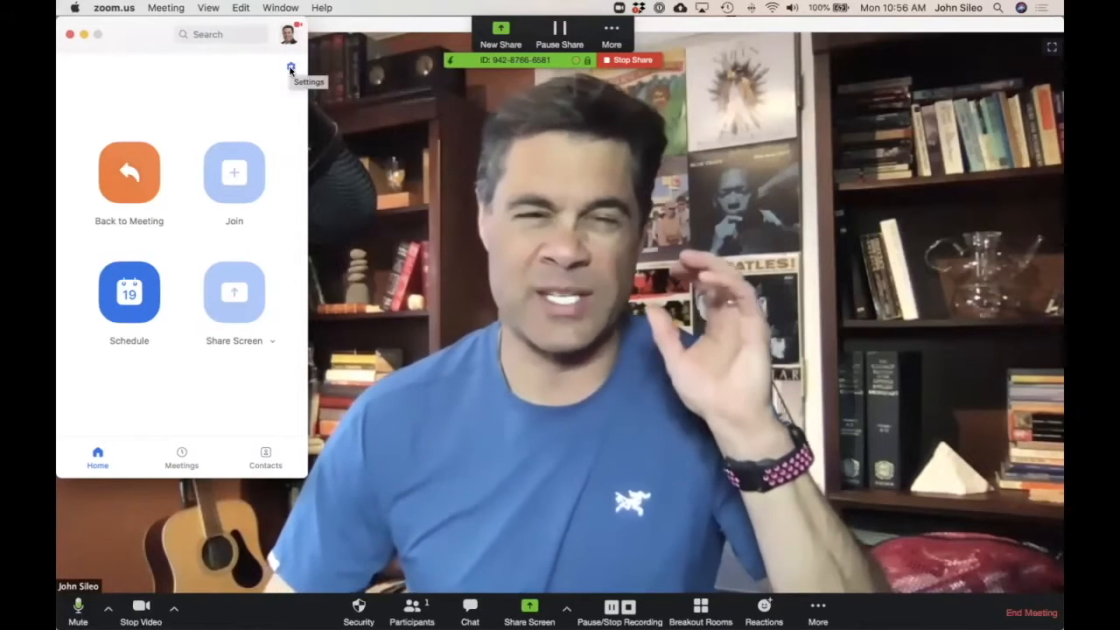
# Show the account's Profile page in the desktop Settings window
pyautogui.click(290, 70)
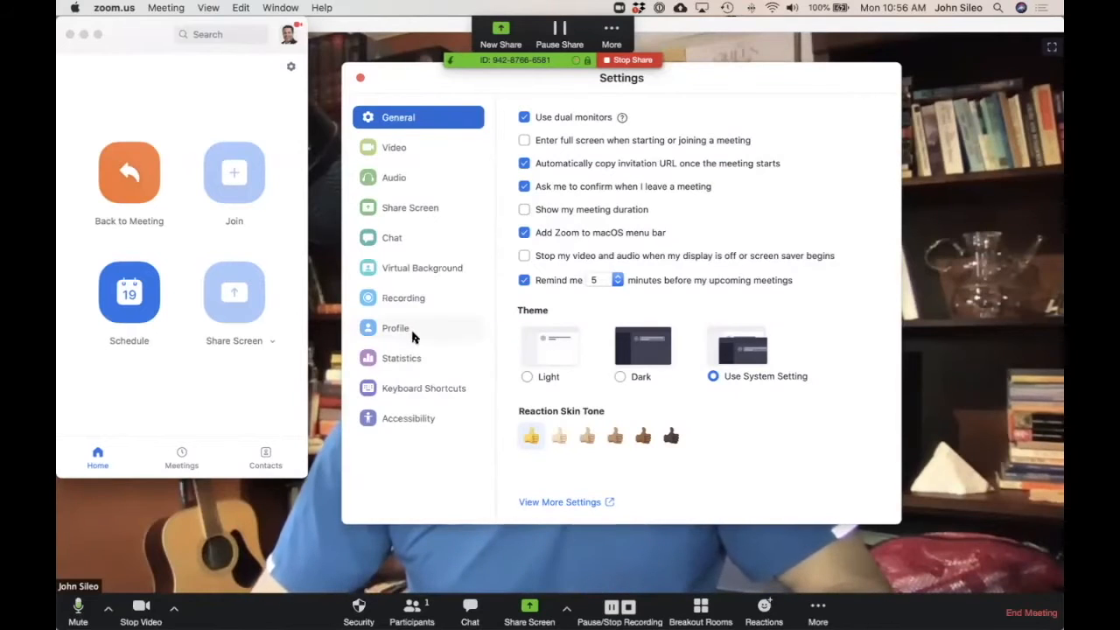
pyautogui.click(395, 327)
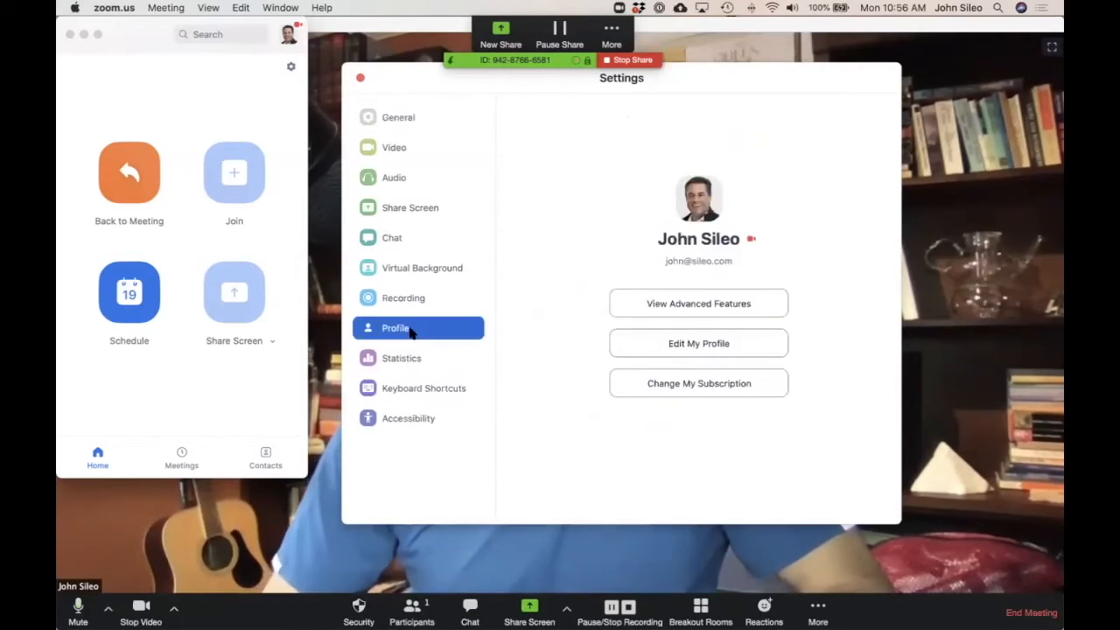
pyautogui.moveTo(480, 347)
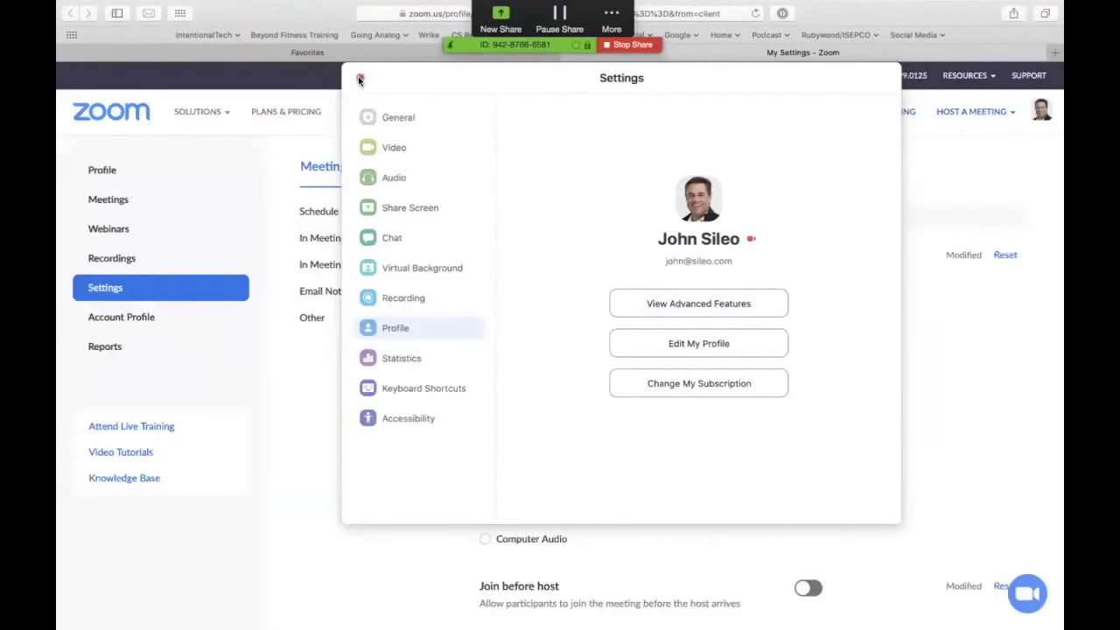
# Close desktop Settings and review the sign-in authentication and password requirement toggles
pyautogui.click(359, 77)
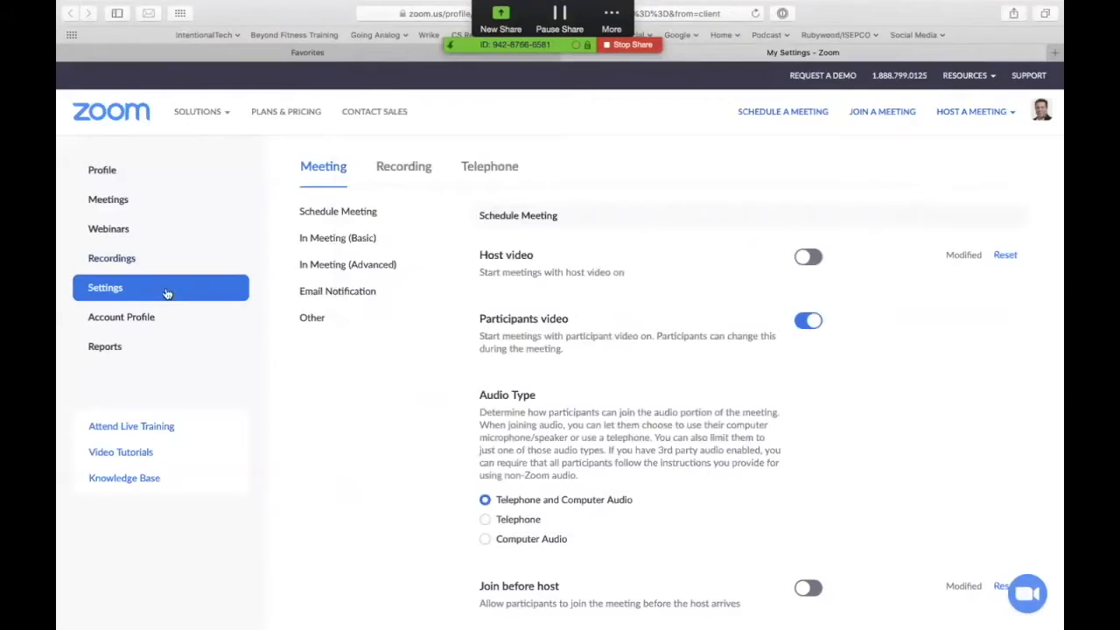
pyautogui.moveTo(529, 241)
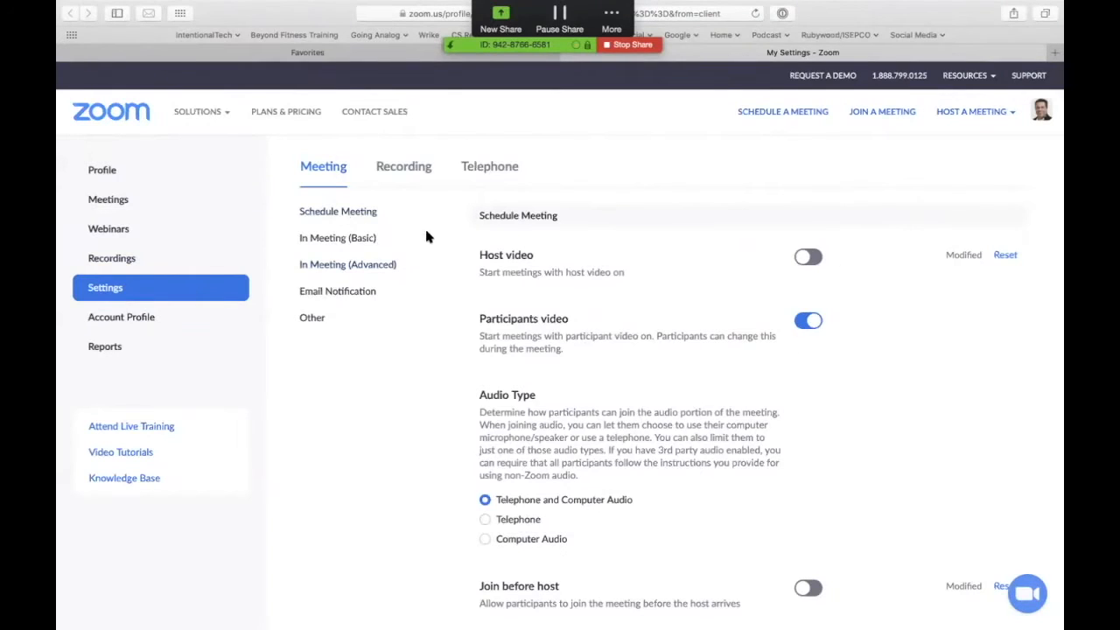
pyautogui.moveTo(568, 235)
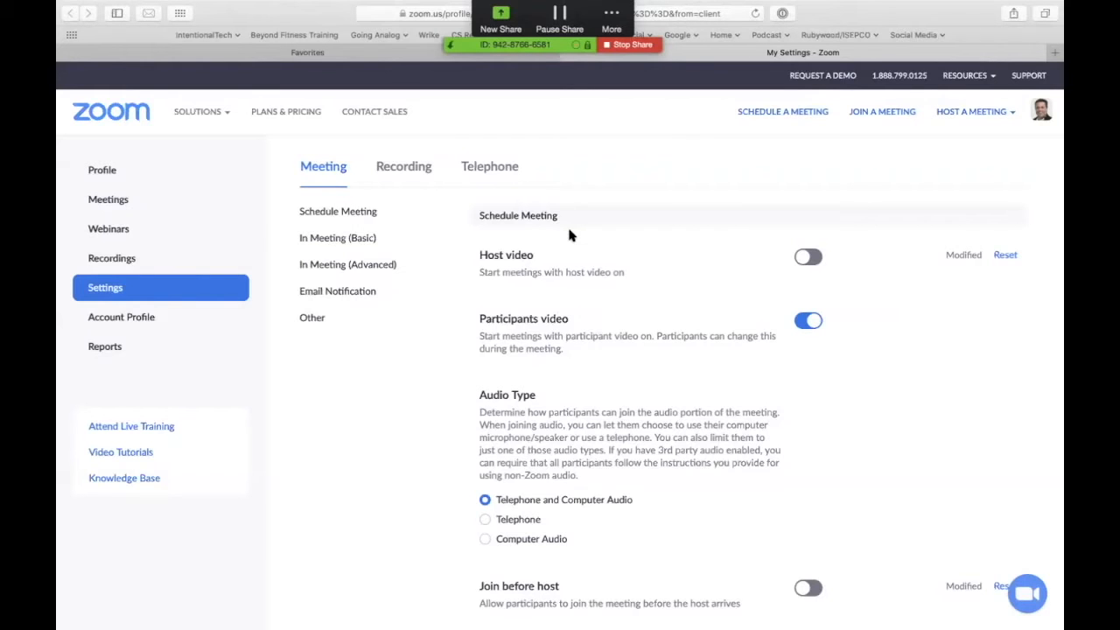
pyautogui.scroll(-3)
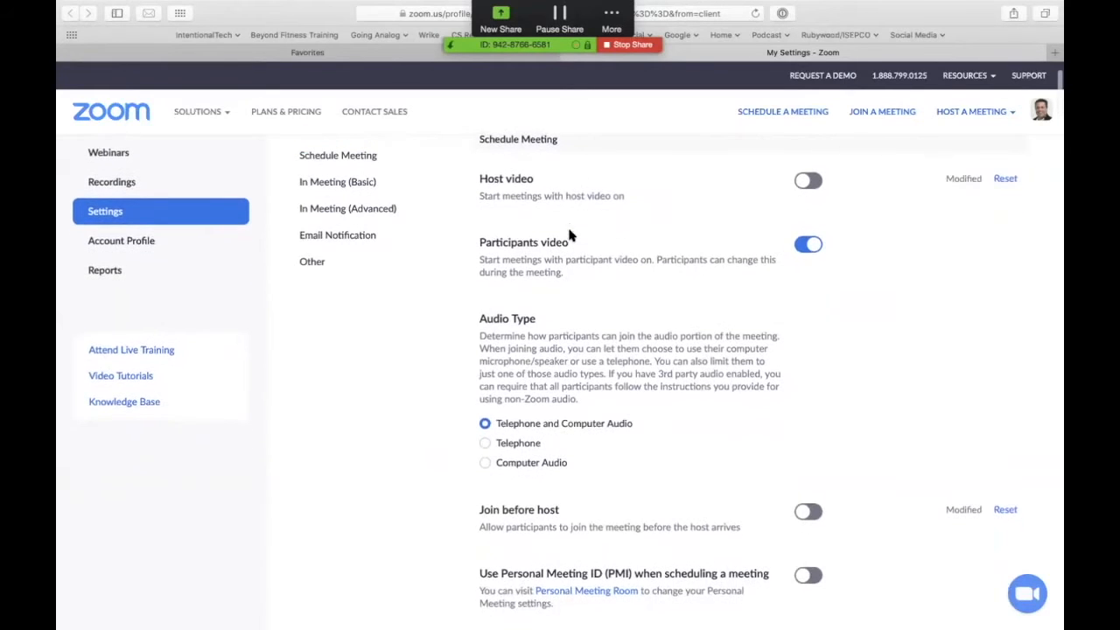
pyautogui.moveTo(875, 182)
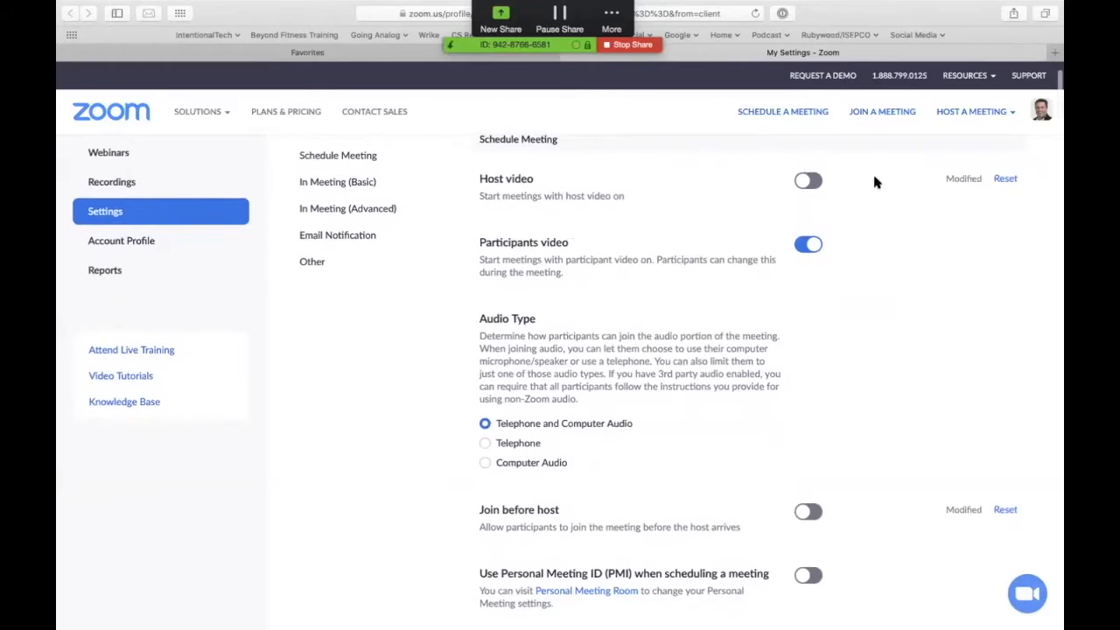
pyautogui.moveTo(731, 178)
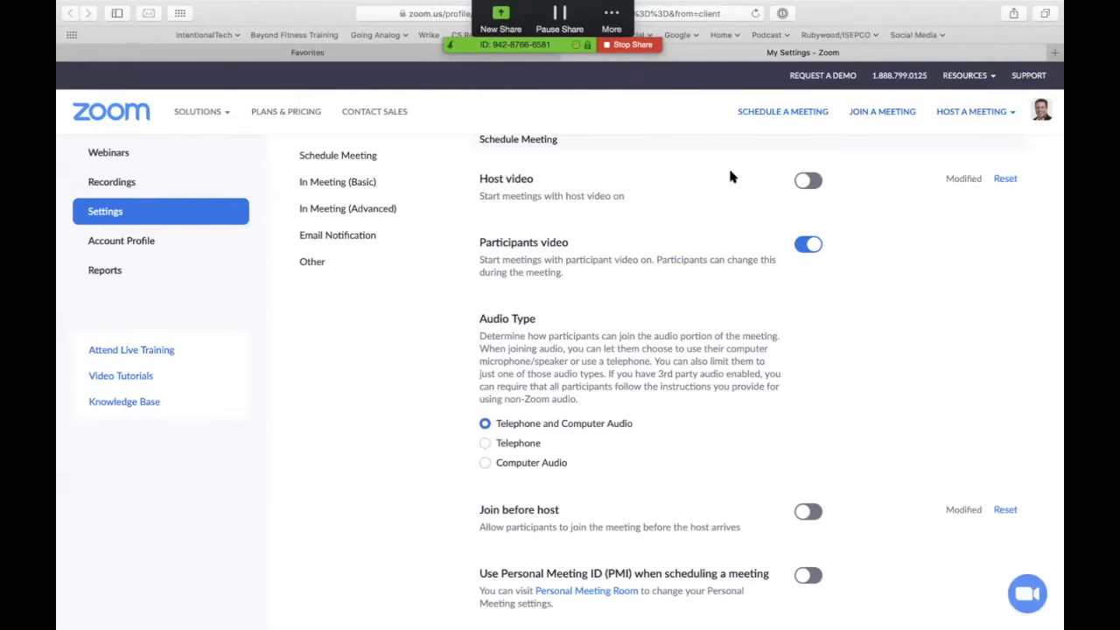
pyautogui.scroll(-3)
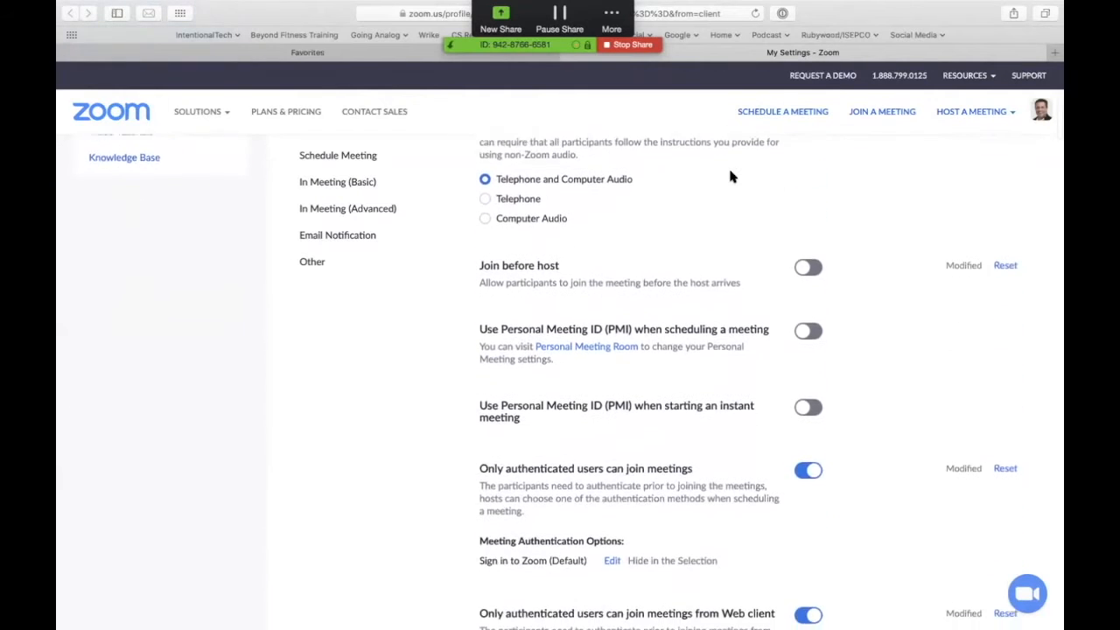
pyautogui.scroll(-3)
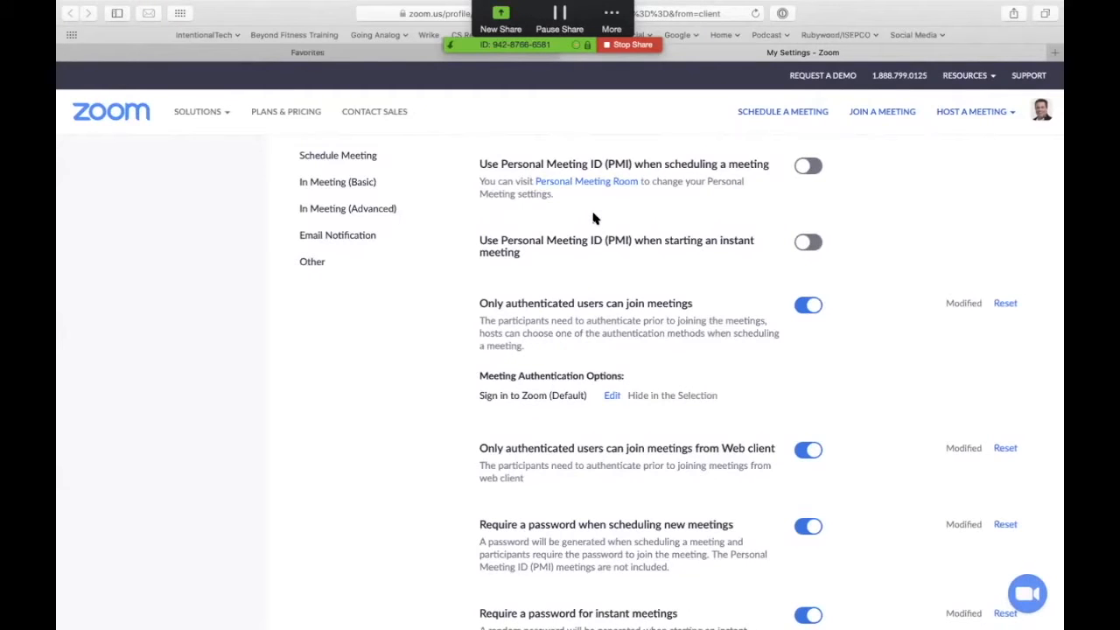
pyautogui.moveTo(696, 260)
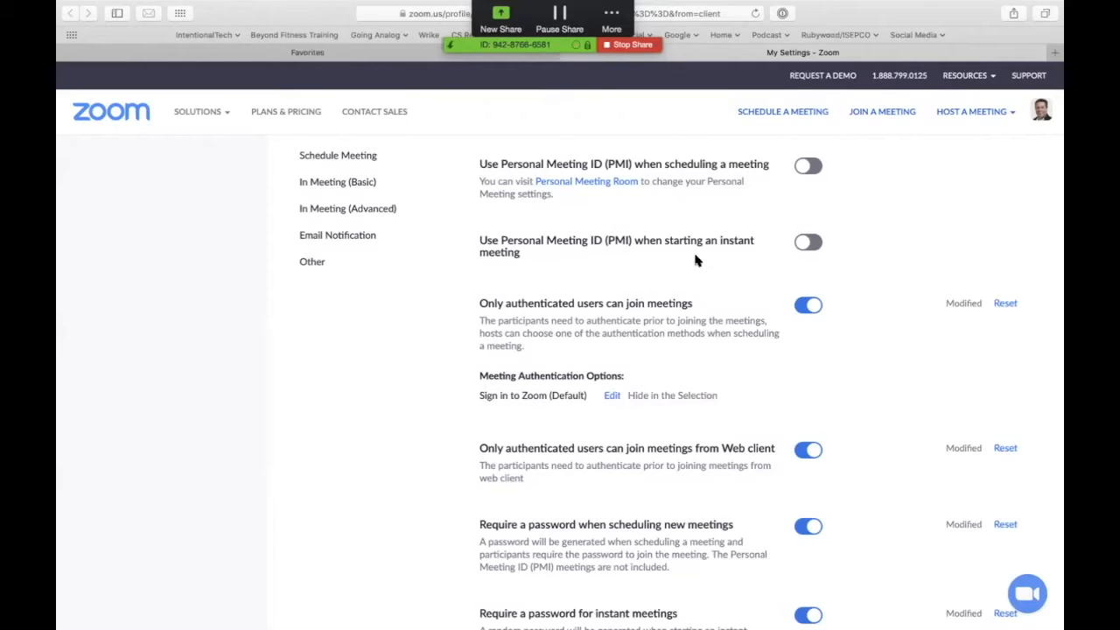
pyautogui.scroll(-3)
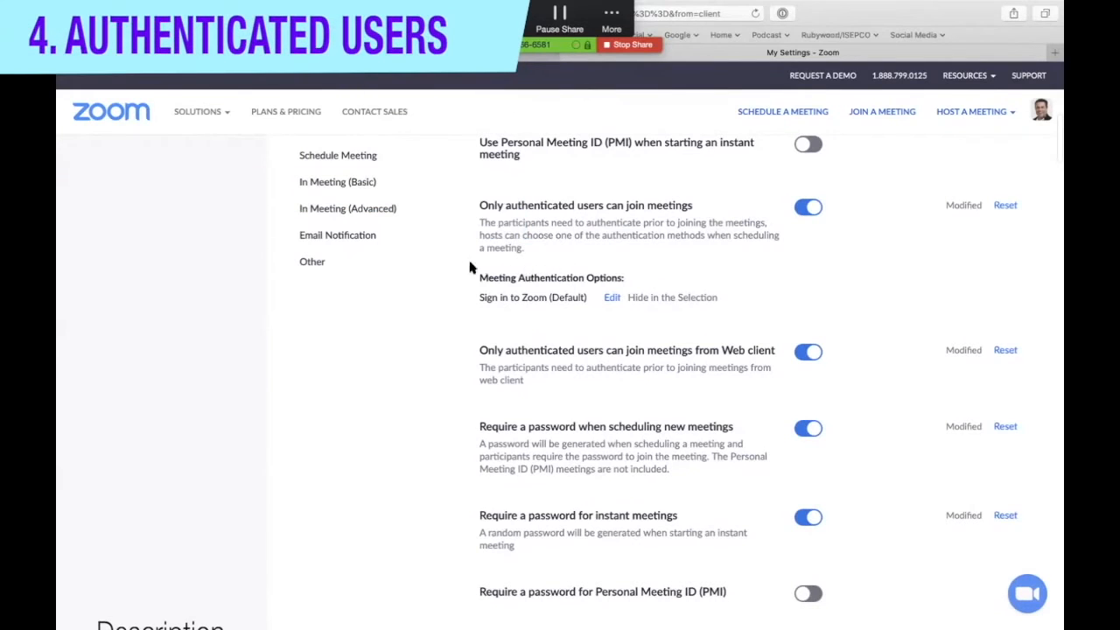
pyautogui.moveTo(553, 259)
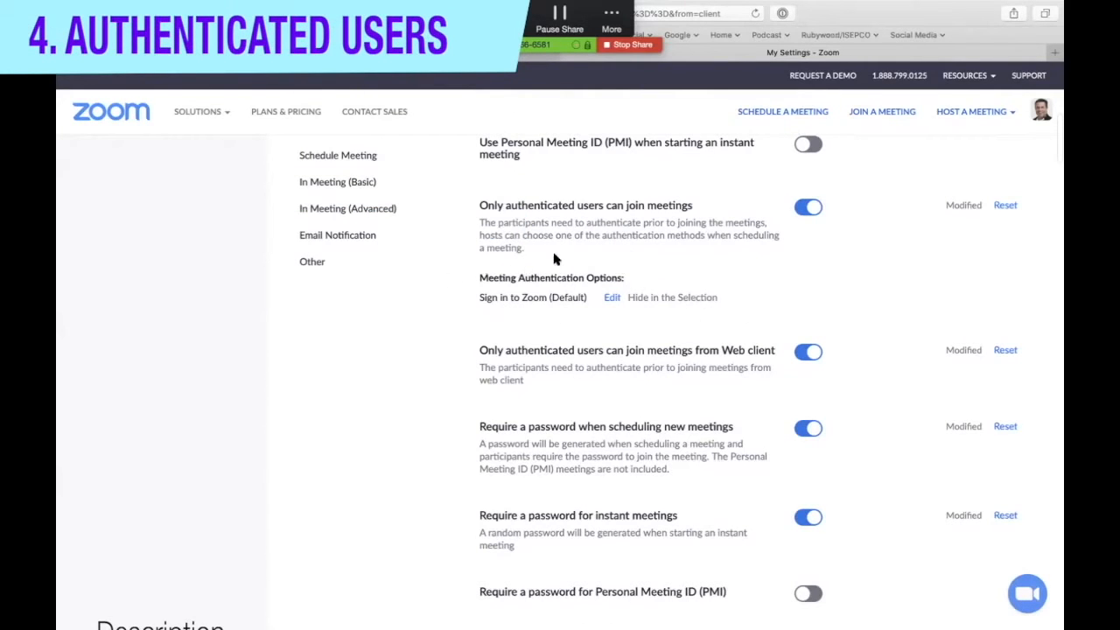
pyautogui.moveTo(476, 322)
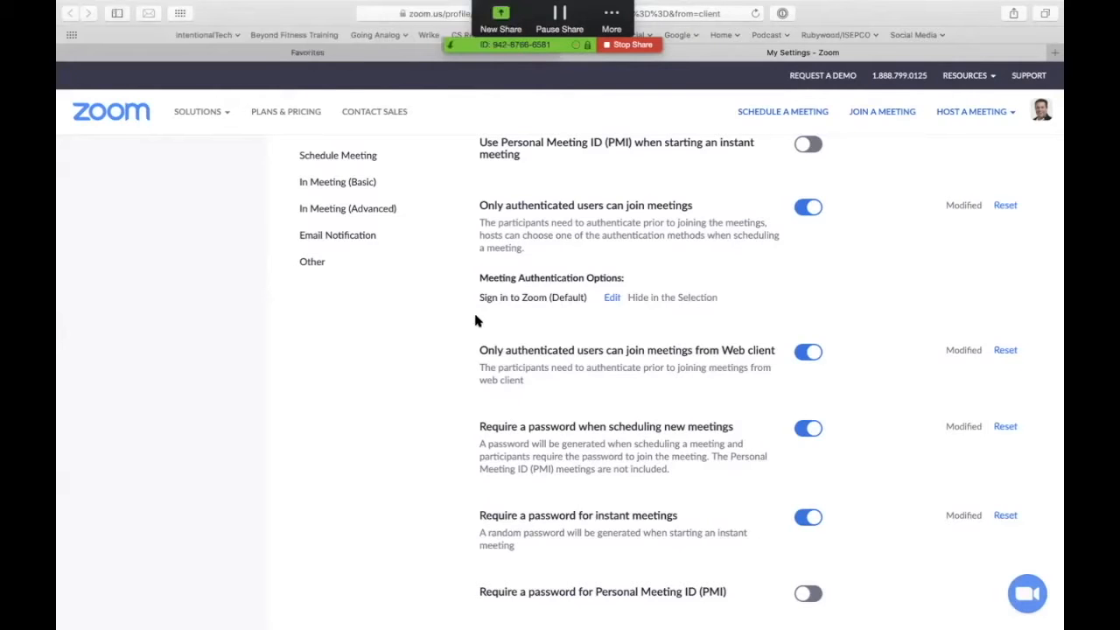
pyautogui.moveTo(671, 278)
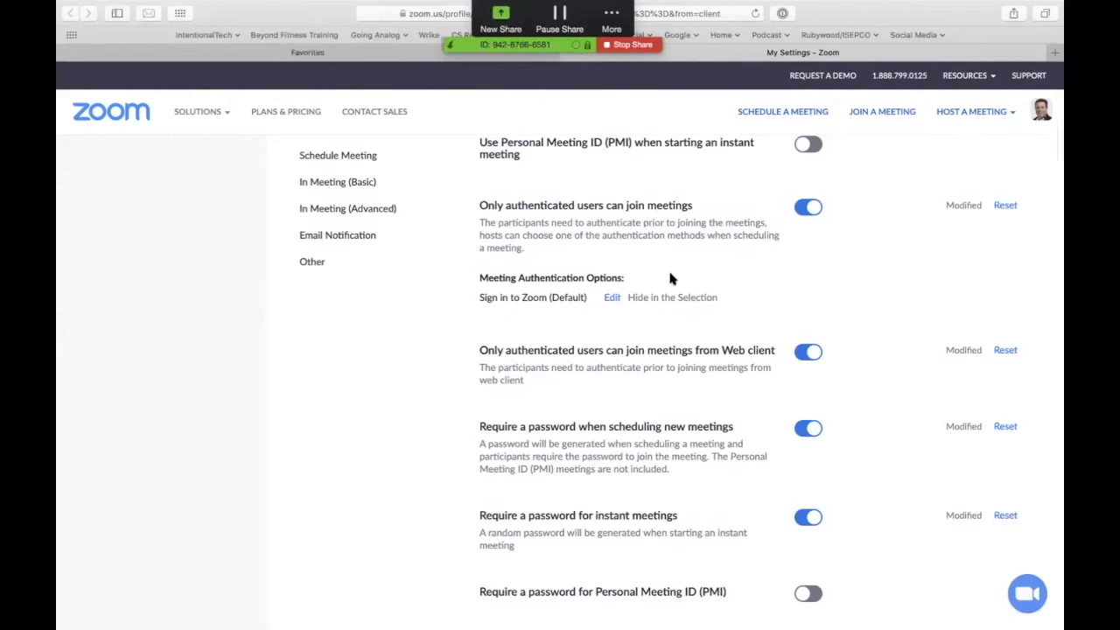
pyautogui.scroll(-3)
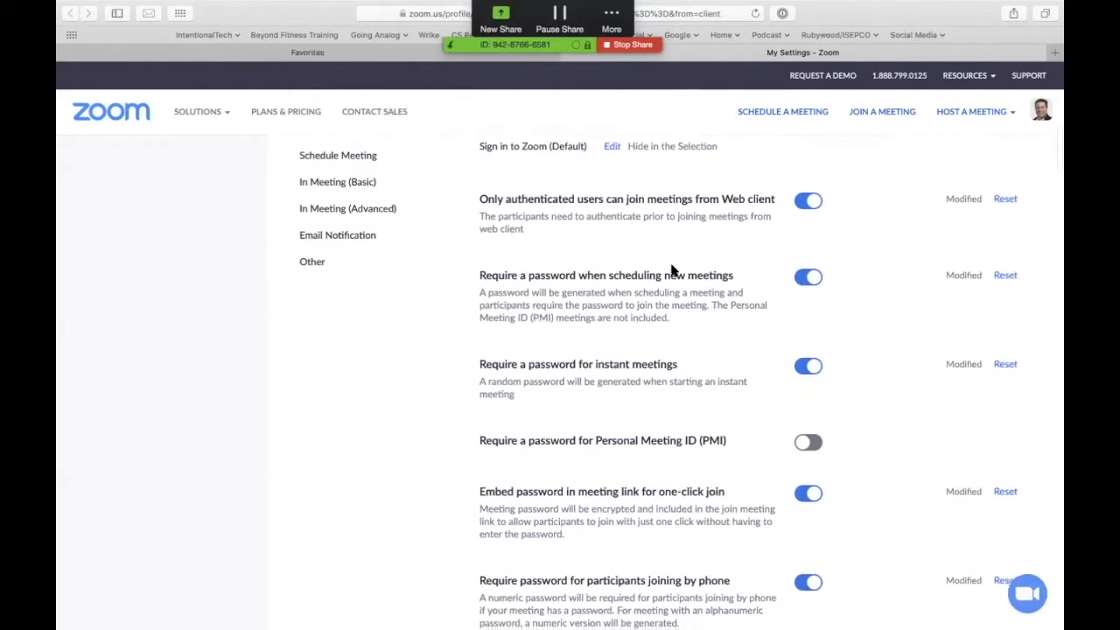
pyautogui.scroll(3)
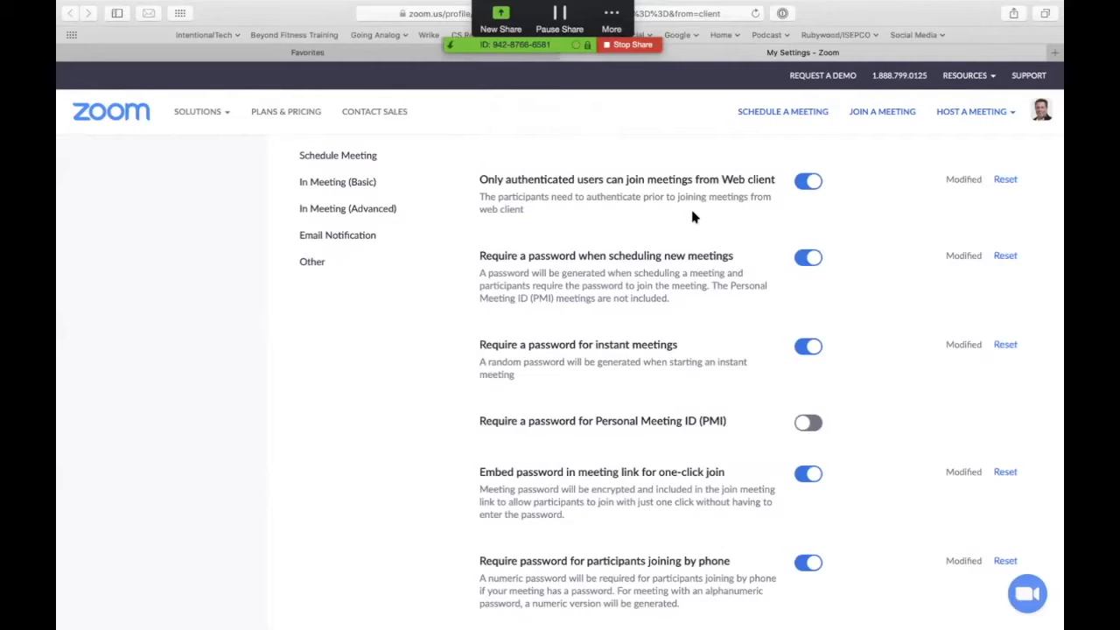
pyautogui.scroll(3)
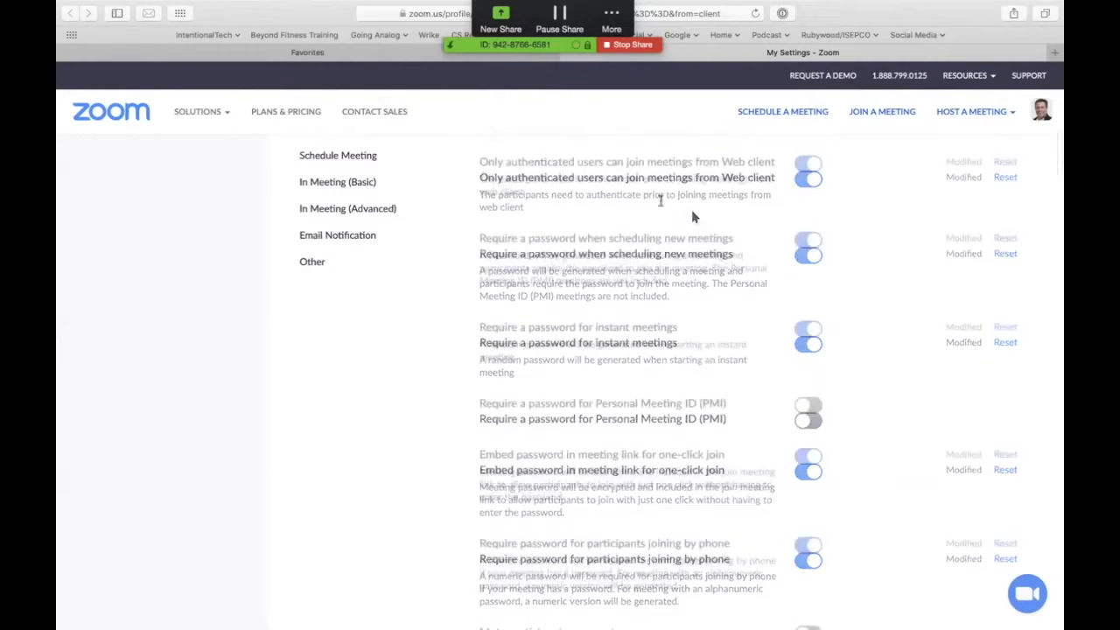
pyautogui.scroll(-3)
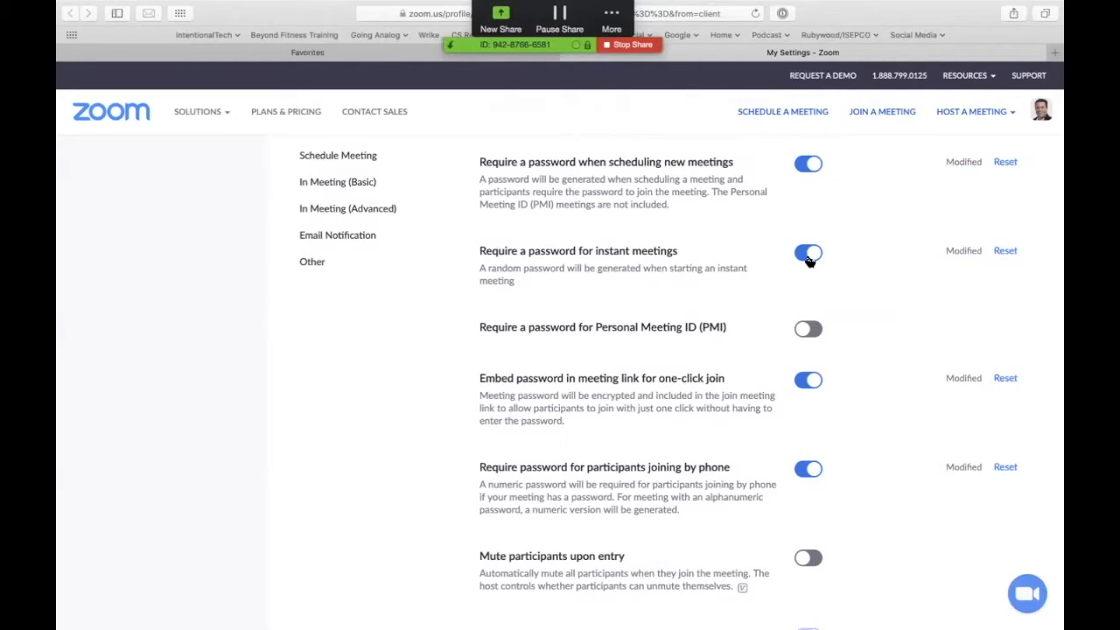
# Turn on 'Require Encryption for 3rd Party Endpoints (H323/SIP)' under In Meeting (Basic)
pyautogui.scroll(-3)
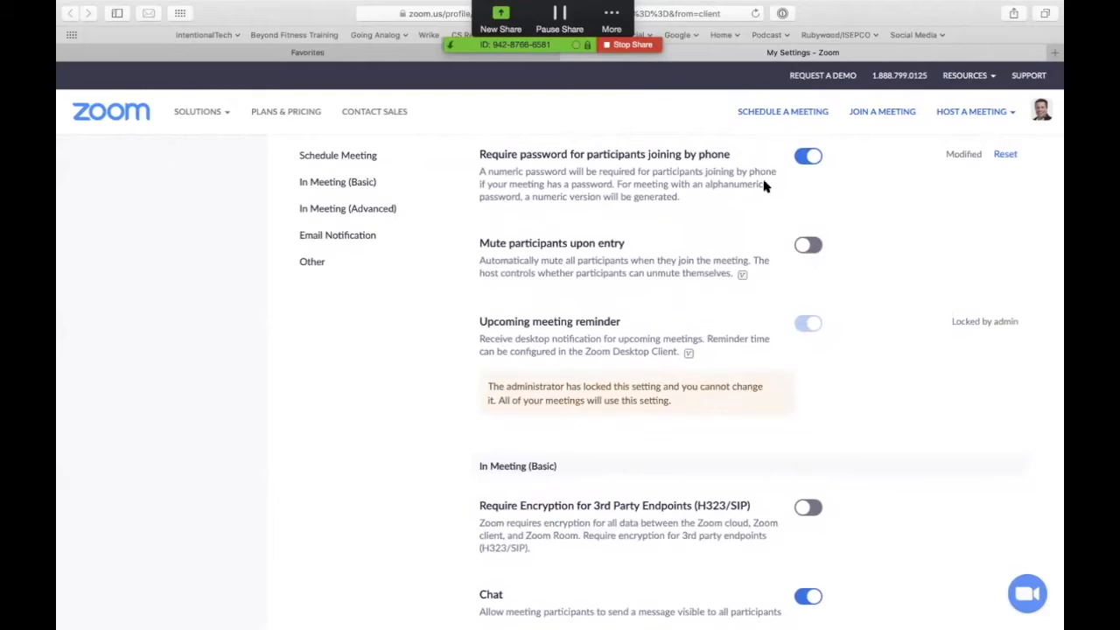
pyautogui.moveTo(808, 178)
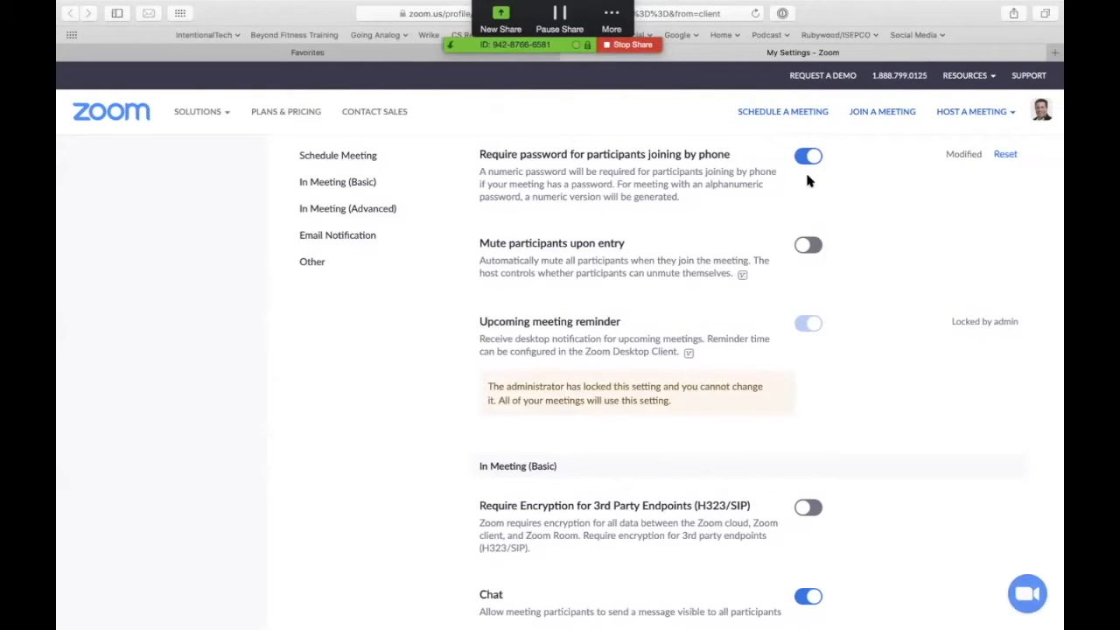
pyautogui.scroll(-3)
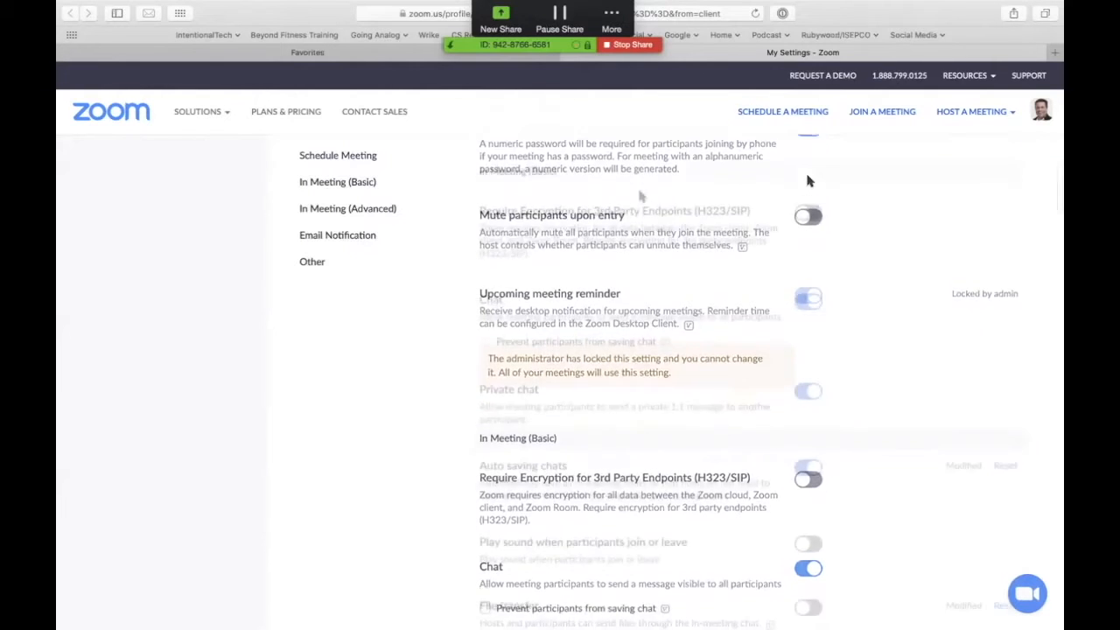
pyautogui.scroll(-3)
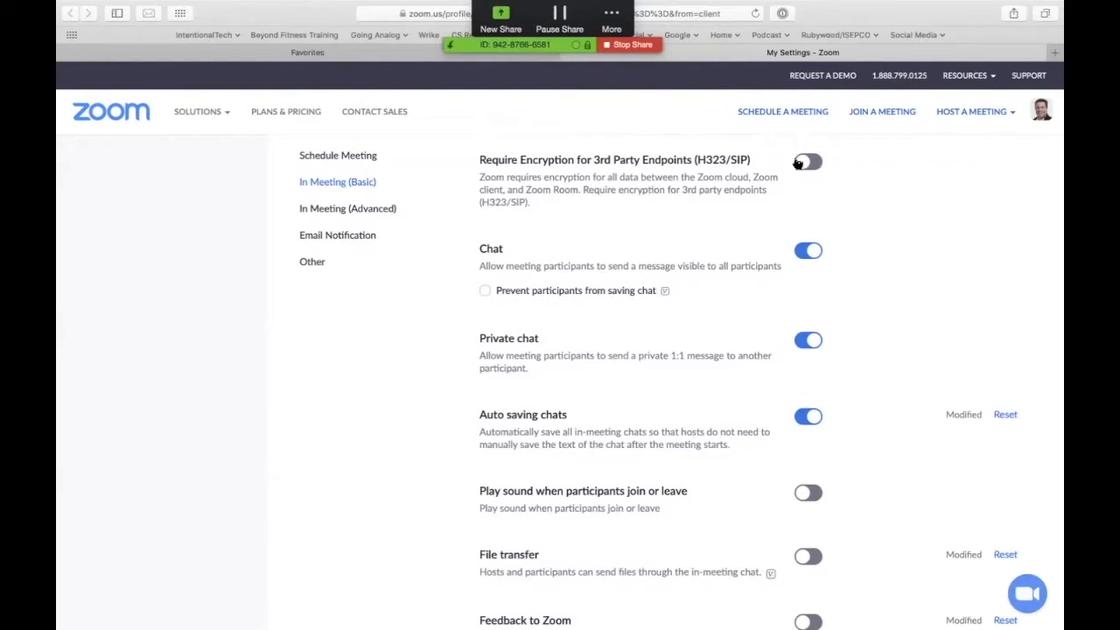
pyautogui.click(808, 161)
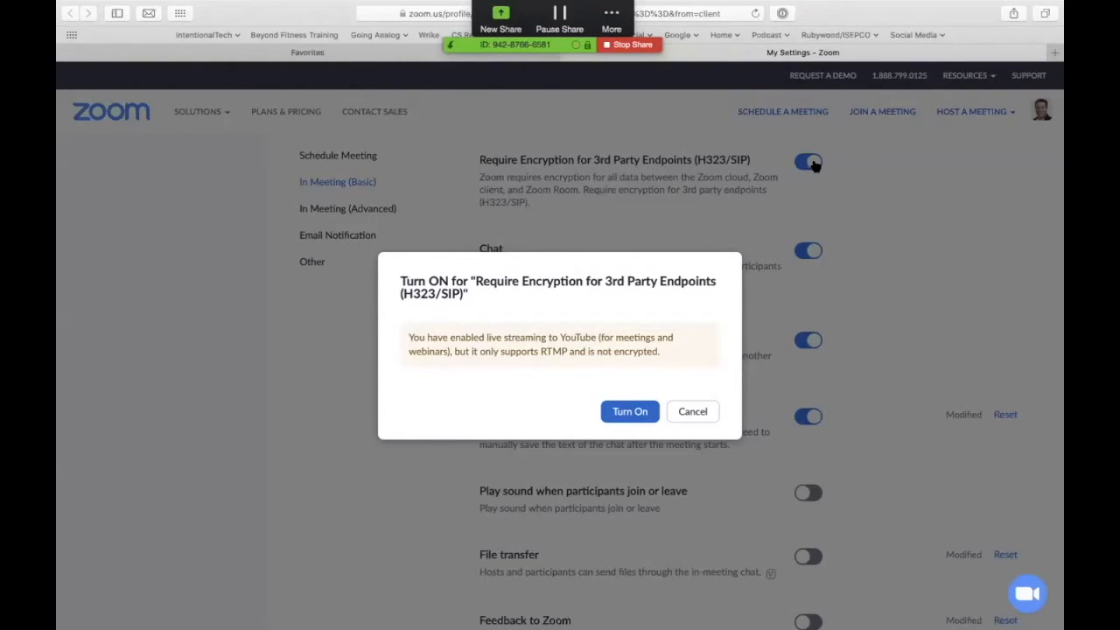
pyautogui.moveTo(805, 173)
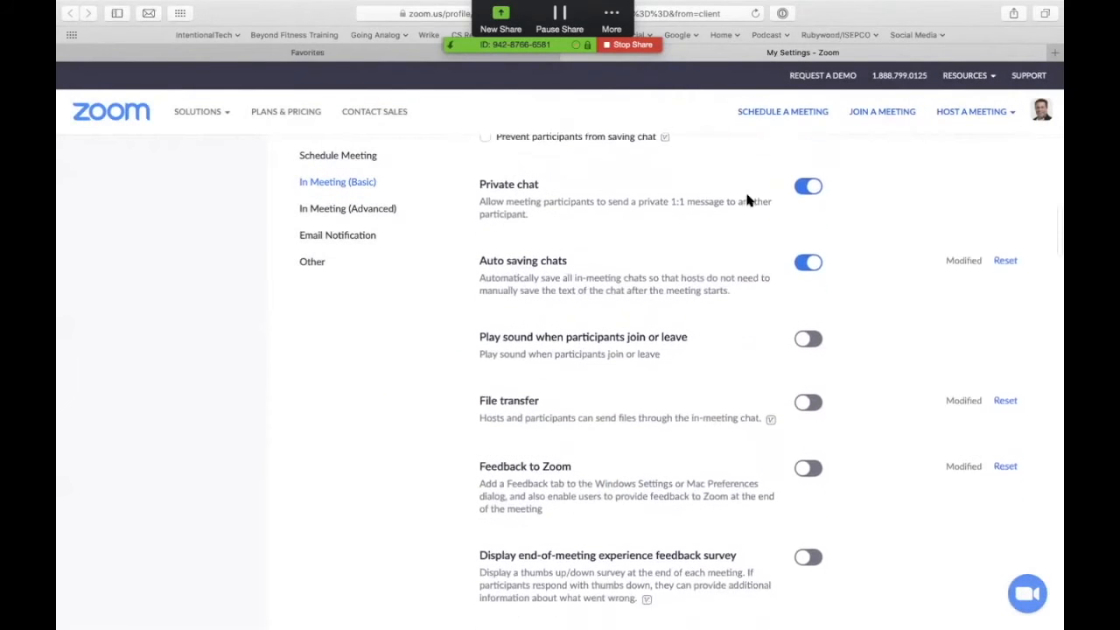
pyautogui.scroll(-3)
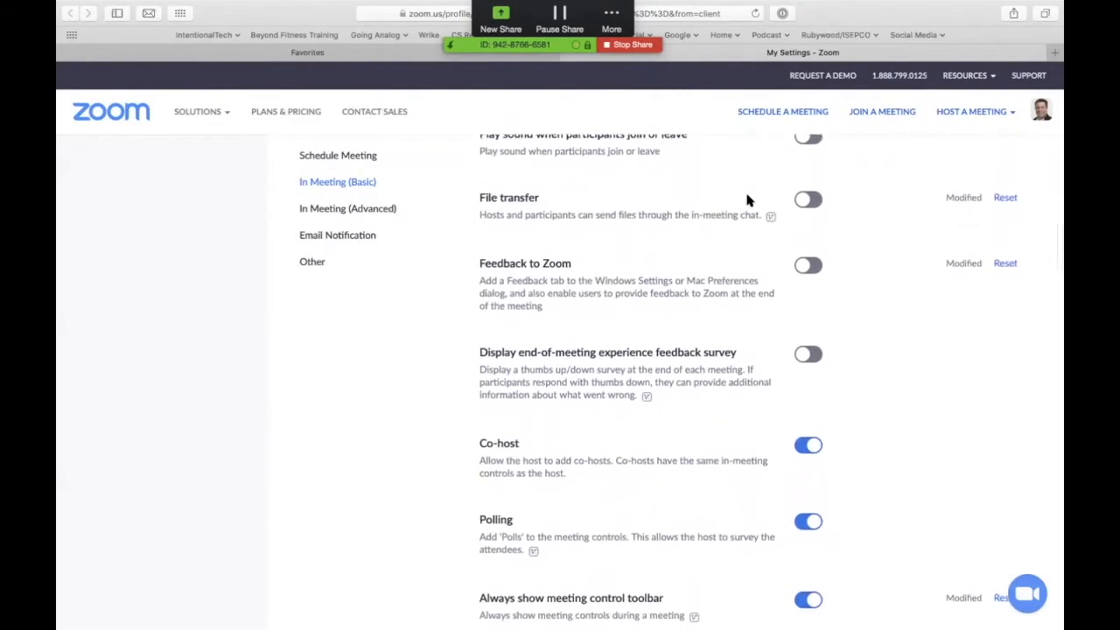
pyautogui.scroll(-3)
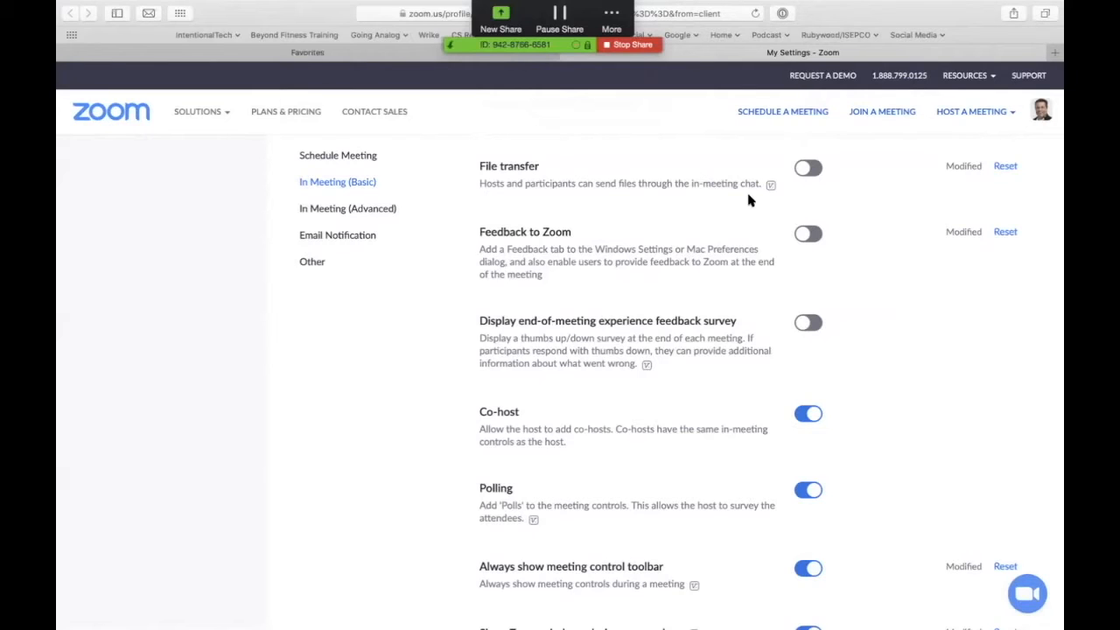
pyautogui.moveTo(766, 199)
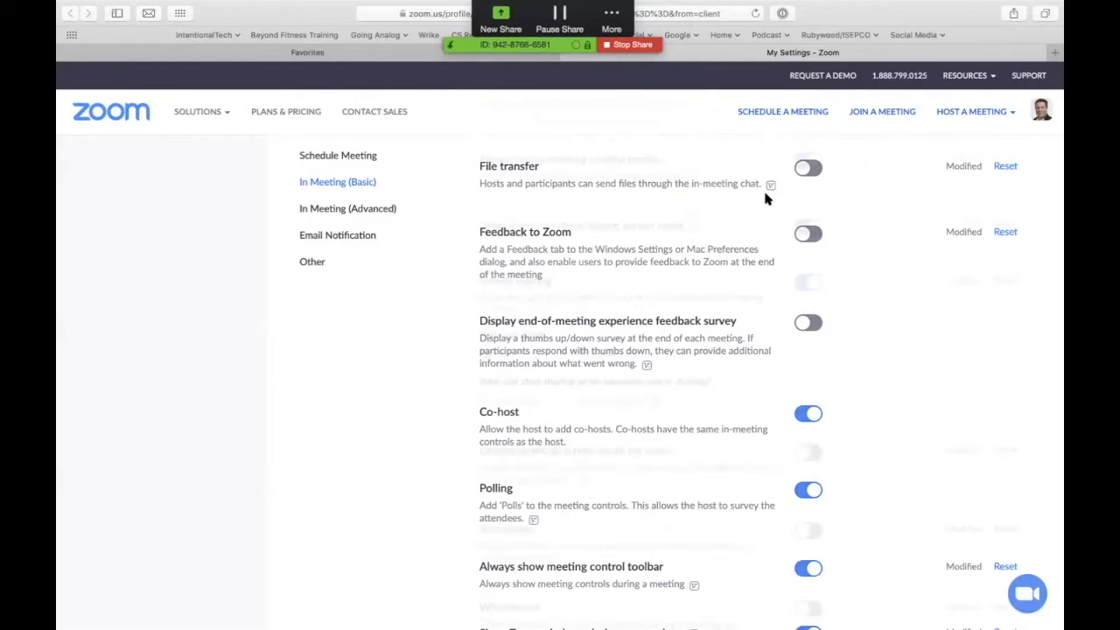
pyautogui.scroll(3)
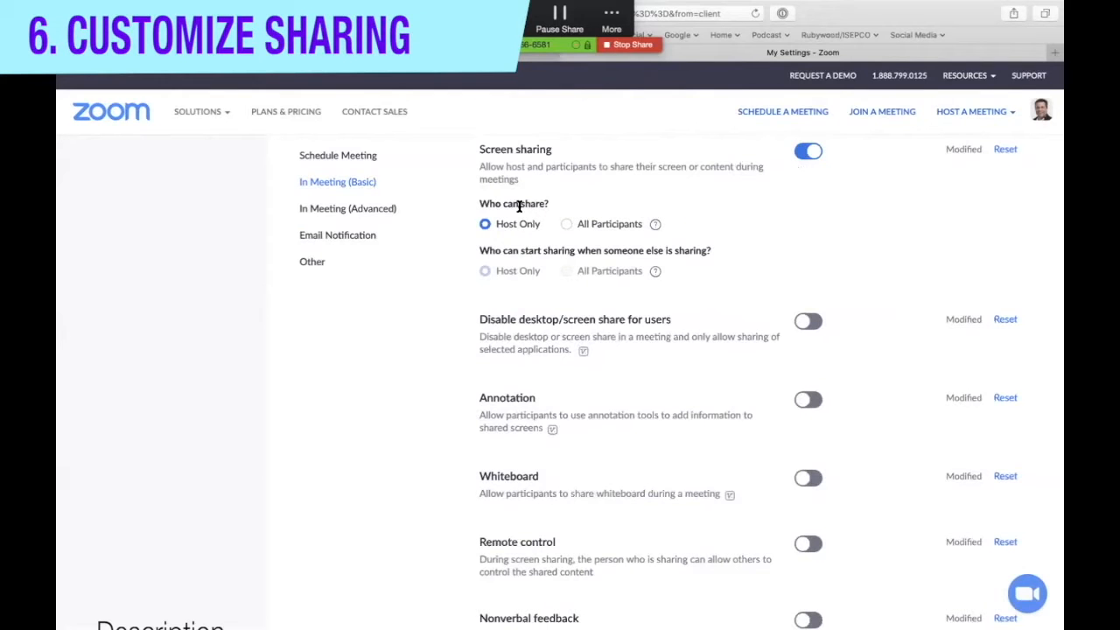
pyautogui.moveTo(504, 234)
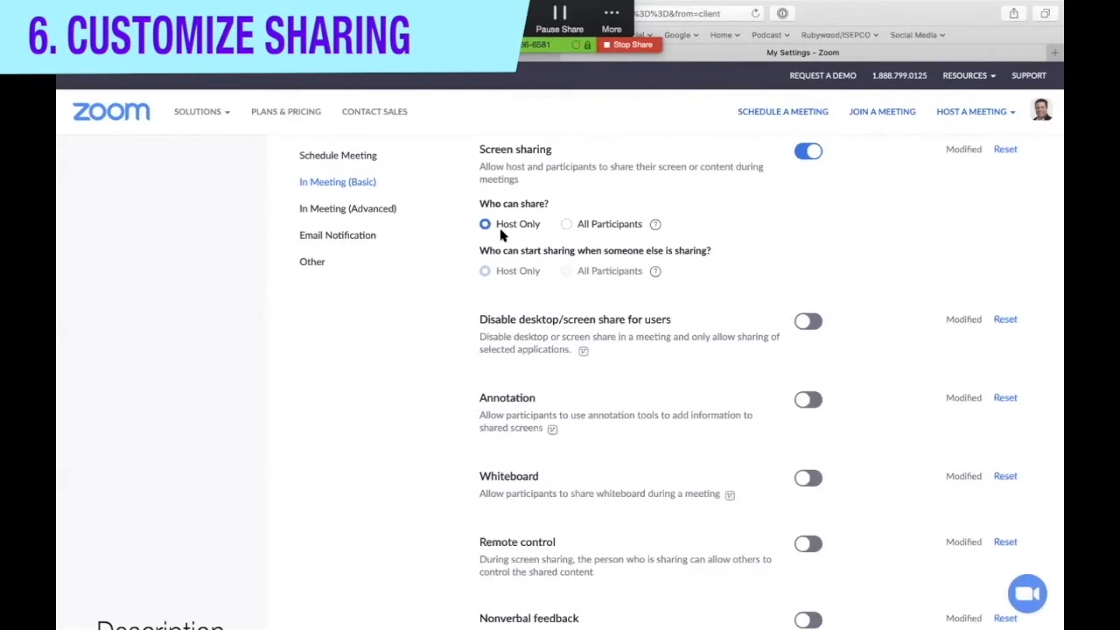
pyautogui.moveTo(626, 226)
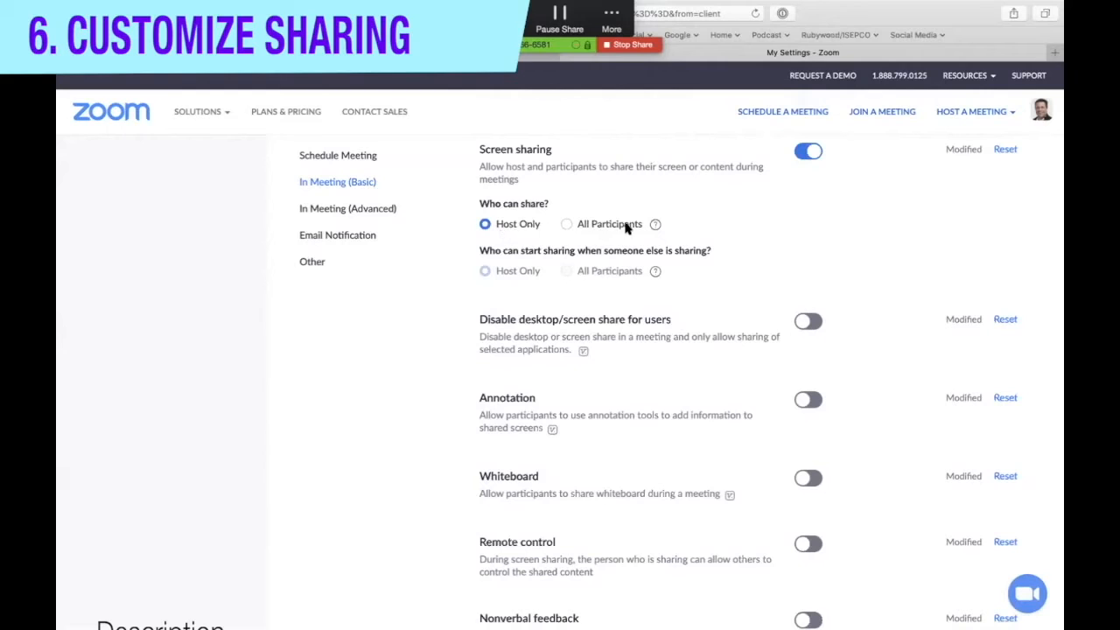
pyautogui.moveTo(601, 242)
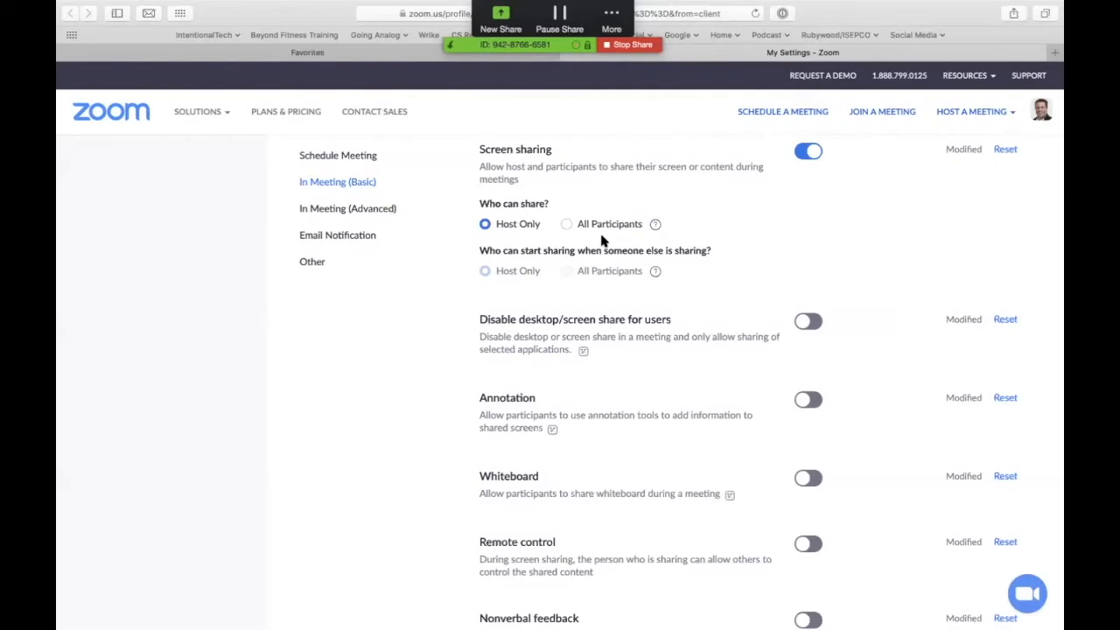
pyautogui.moveTo(511, 224)
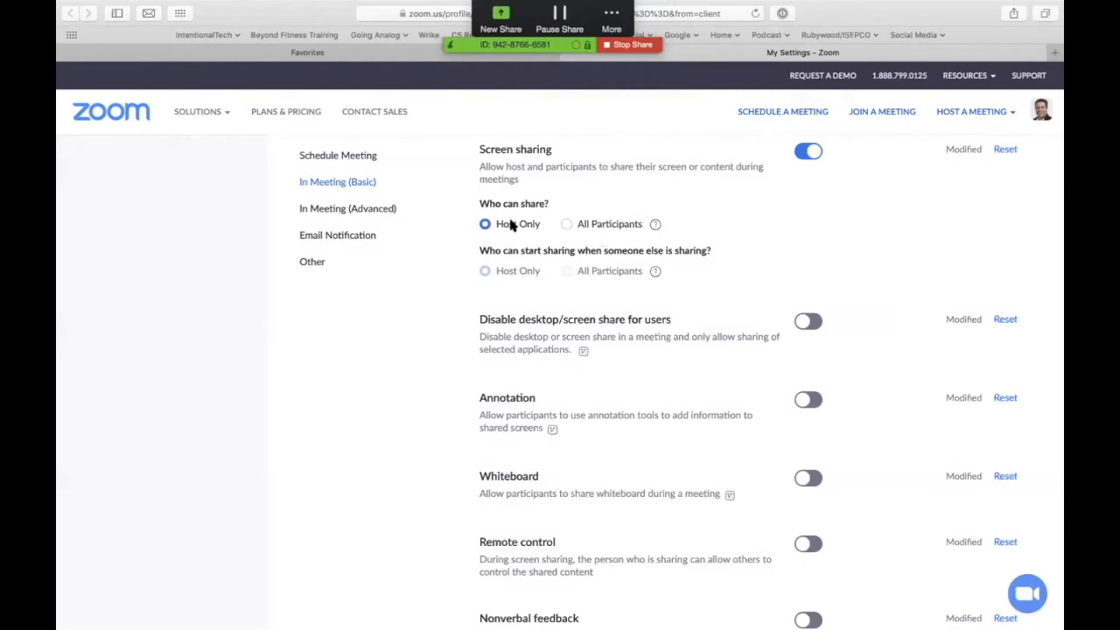
pyautogui.scroll(-3)
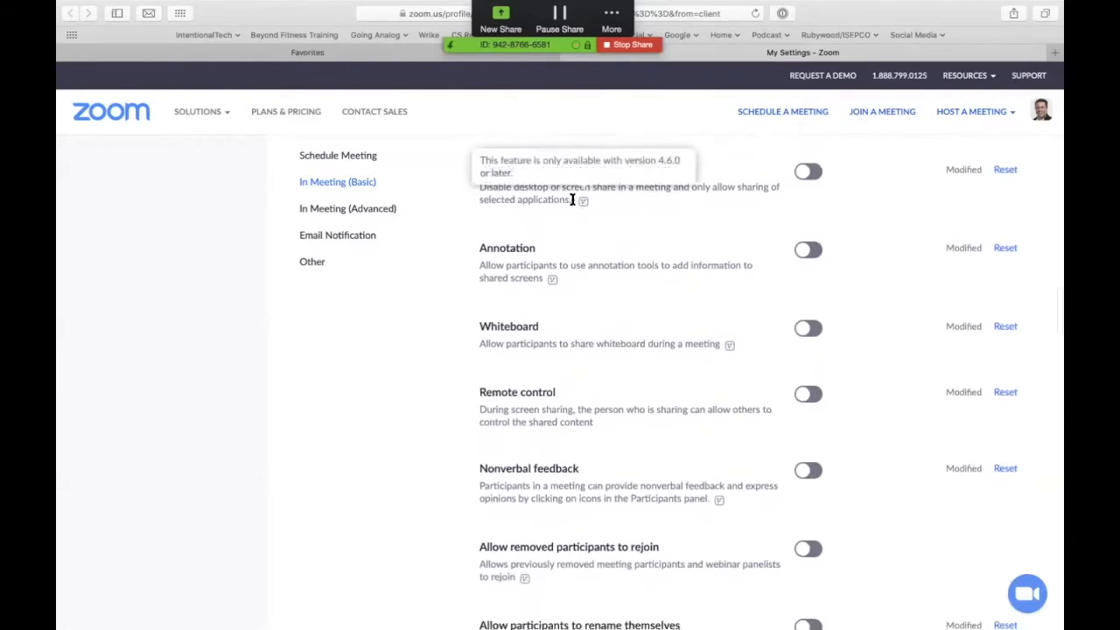
pyautogui.moveTo(586, 175)
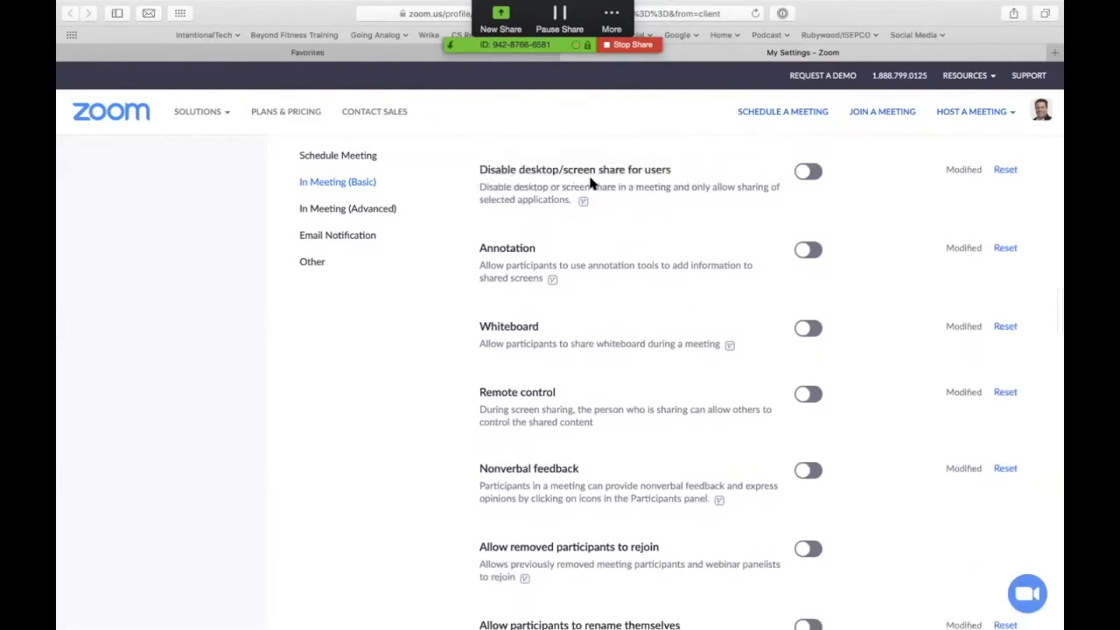
pyautogui.moveTo(666, 180)
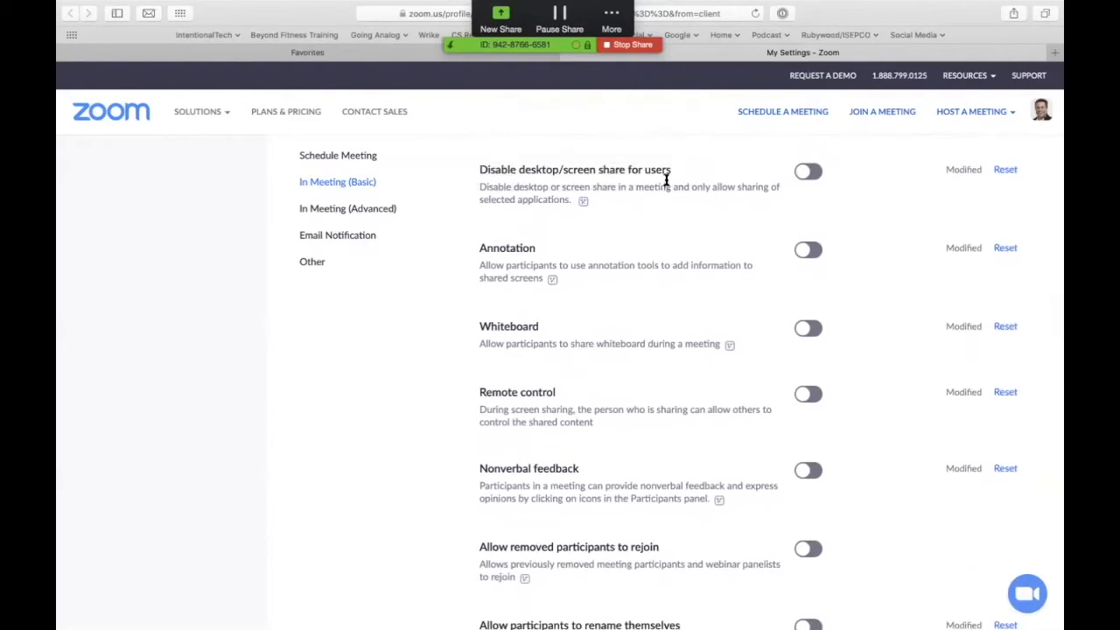
pyautogui.moveTo(672, 194)
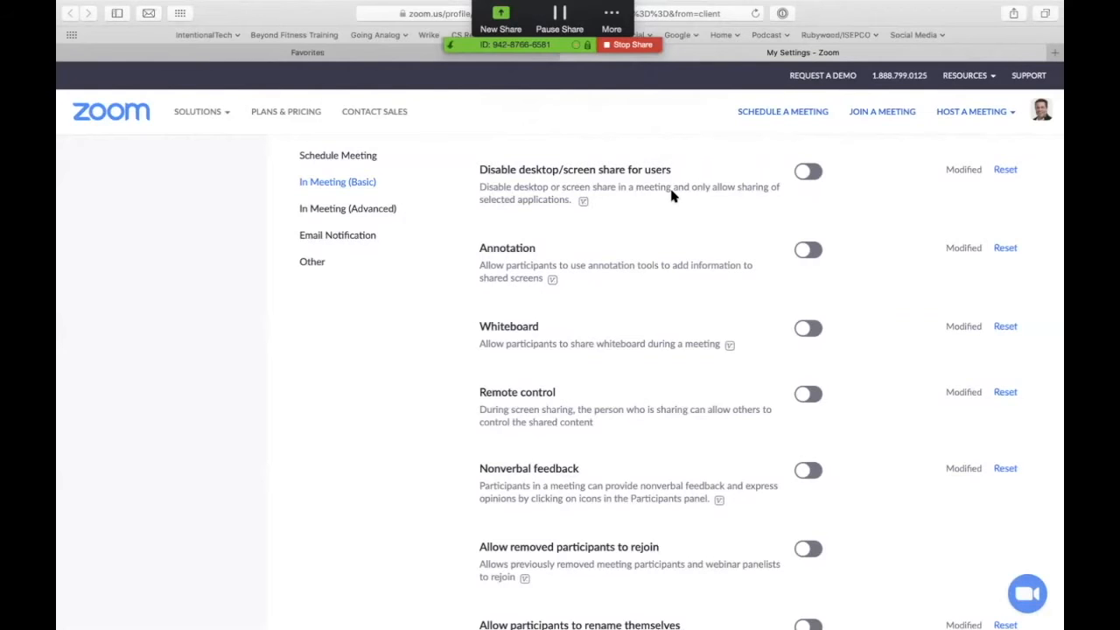
pyautogui.scroll(-3)
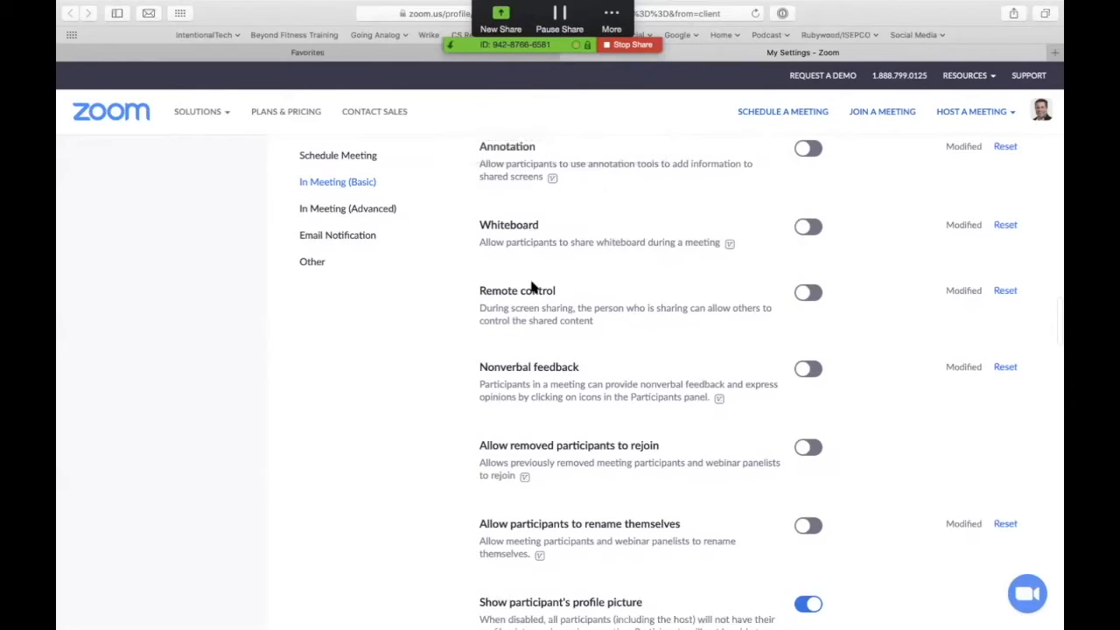
pyautogui.moveTo(619, 304)
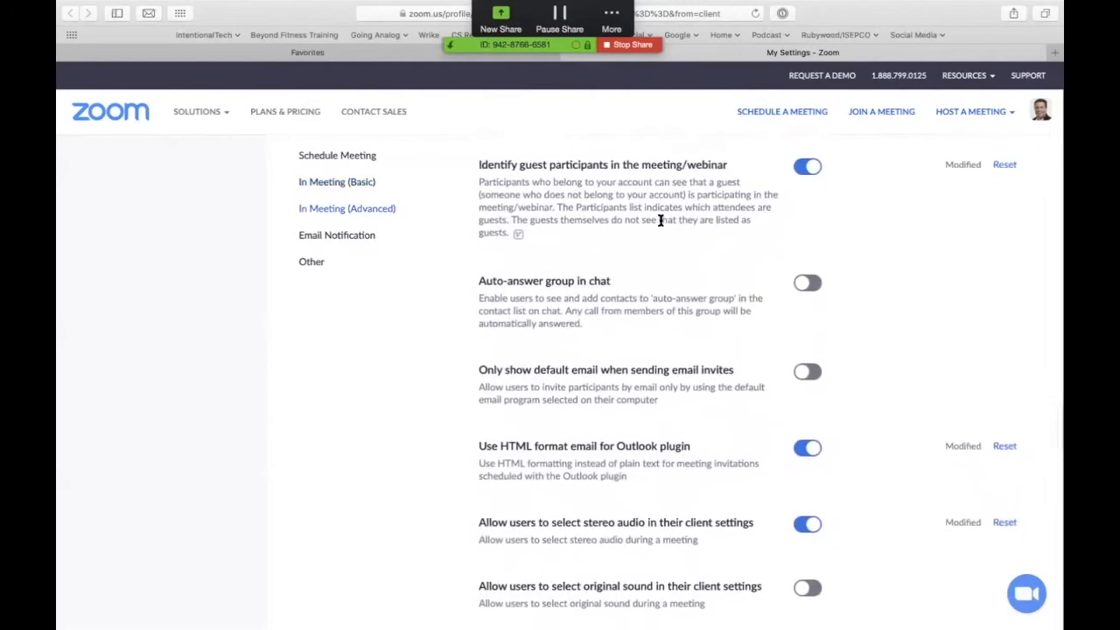
pyautogui.scroll(3)
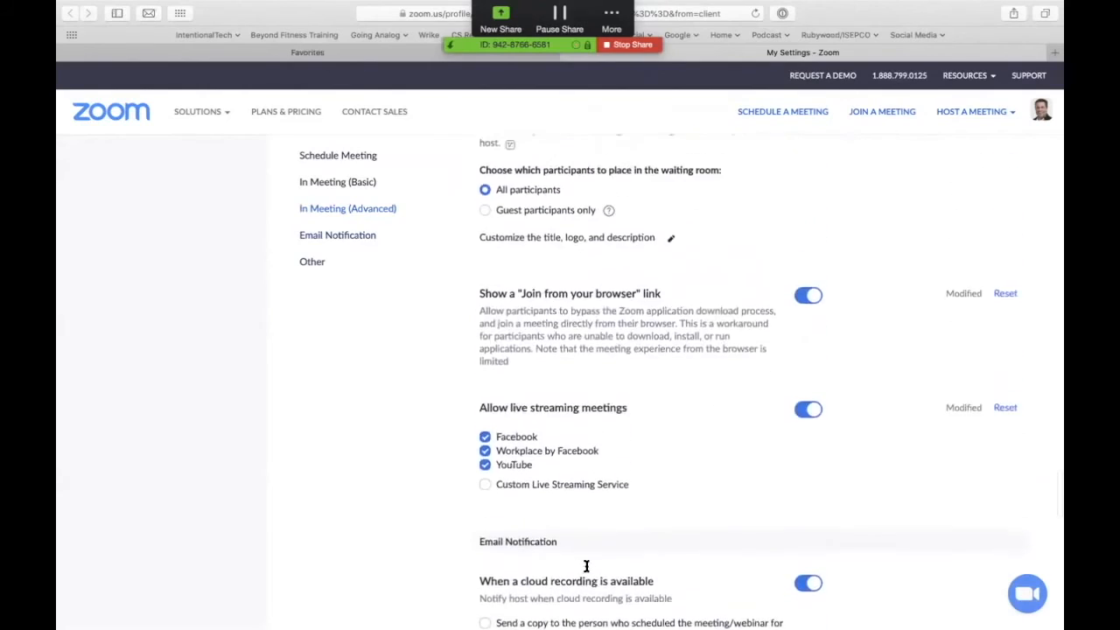
pyautogui.scroll(3)
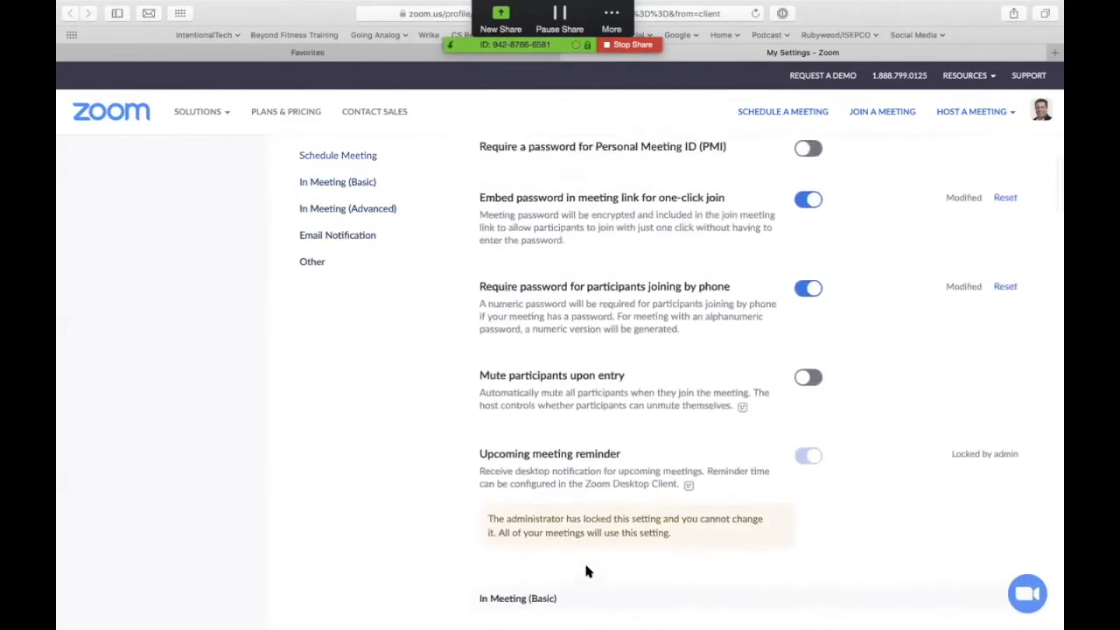
pyautogui.scroll(3)
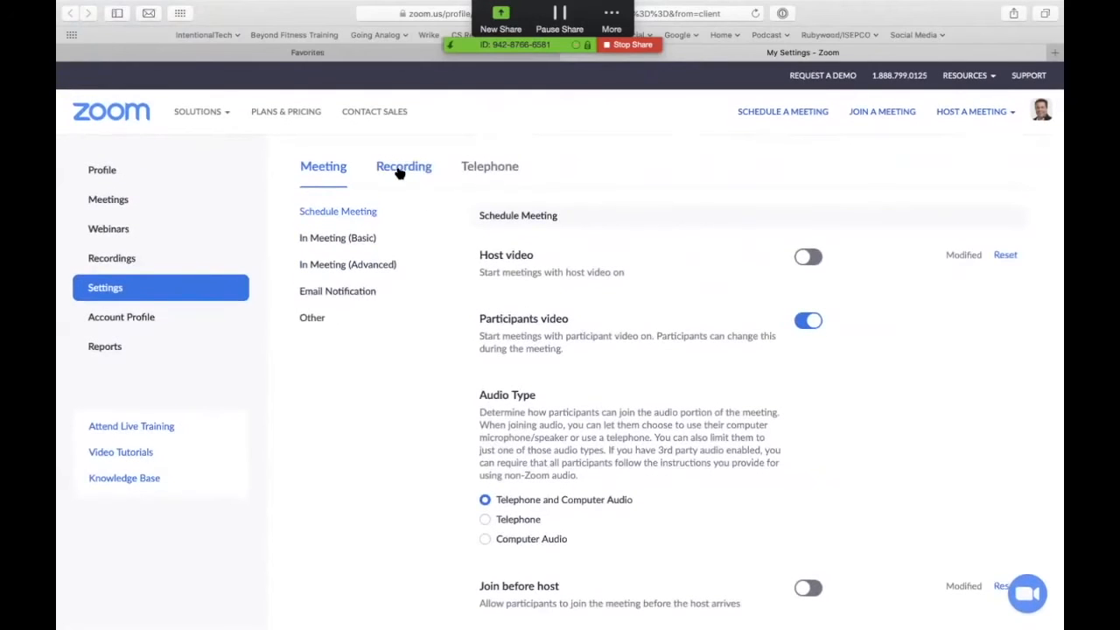
# Show the Recording settings down to automatic recording and IP access control options
pyautogui.click(402, 166)
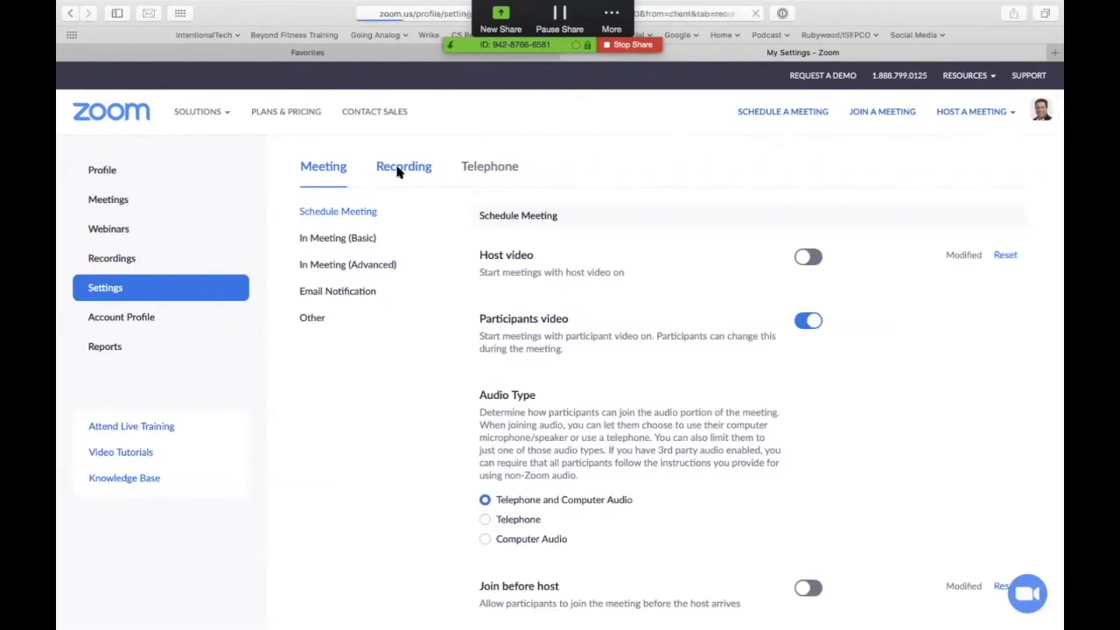
pyautogui.click(402, 166)
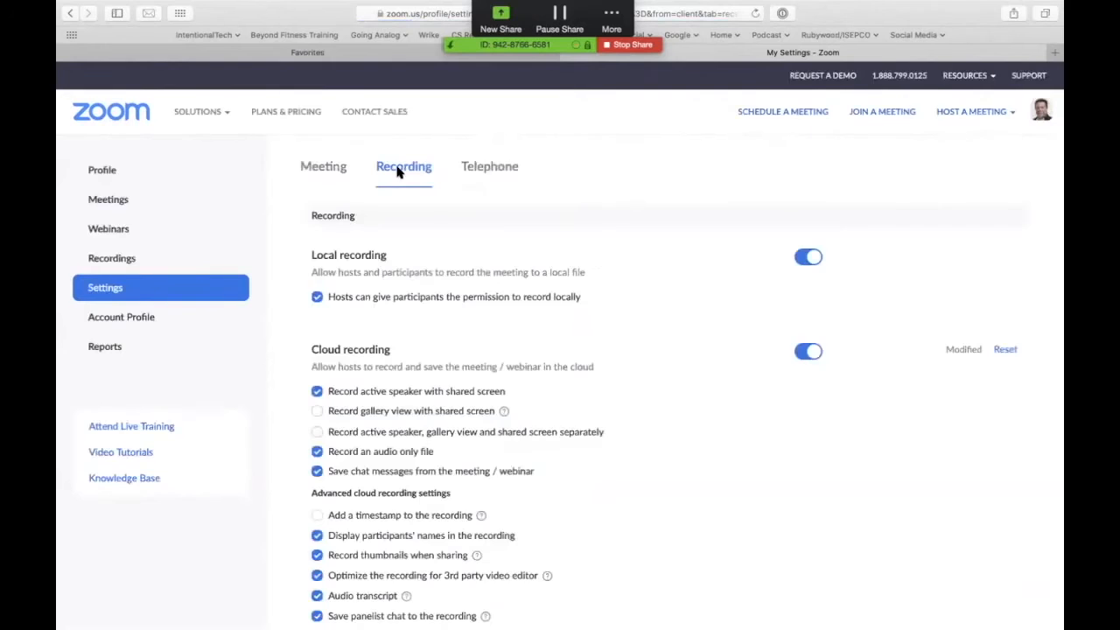
pyautogui.scroll(-3)
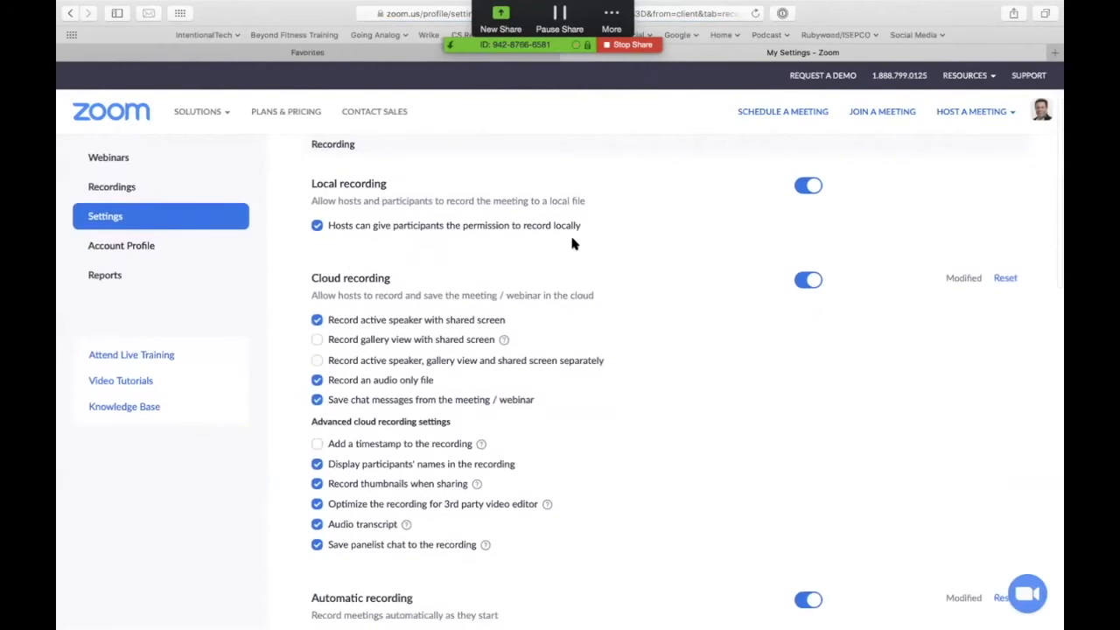
pyautogui.moveTo(518, 245)
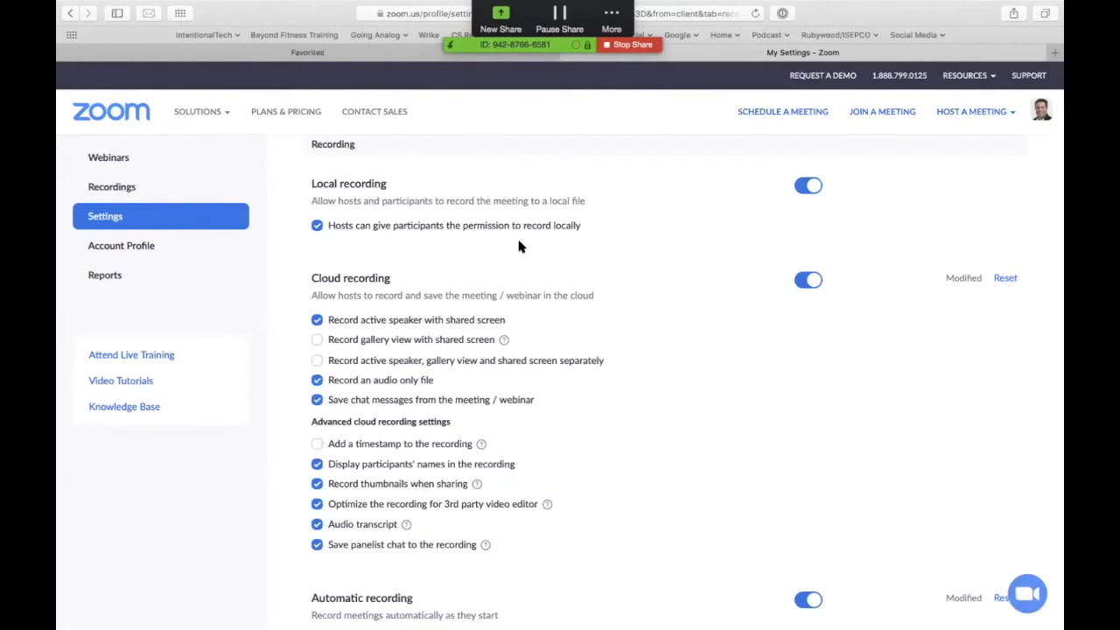
pyautogui.moveTo(558, 238)
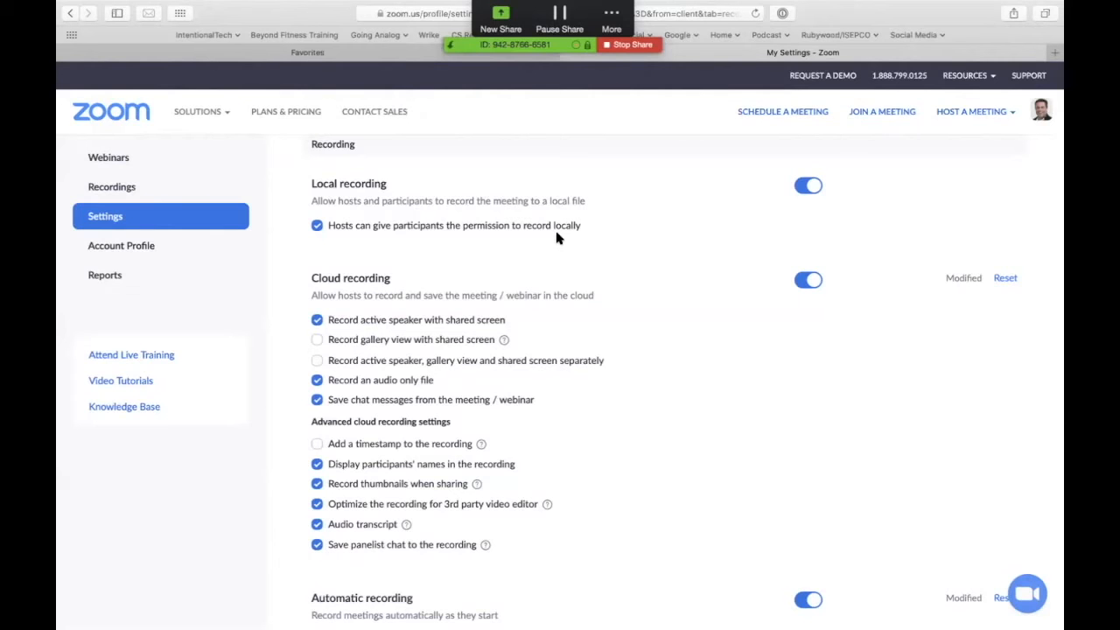
pyautogui.scroll(-3)
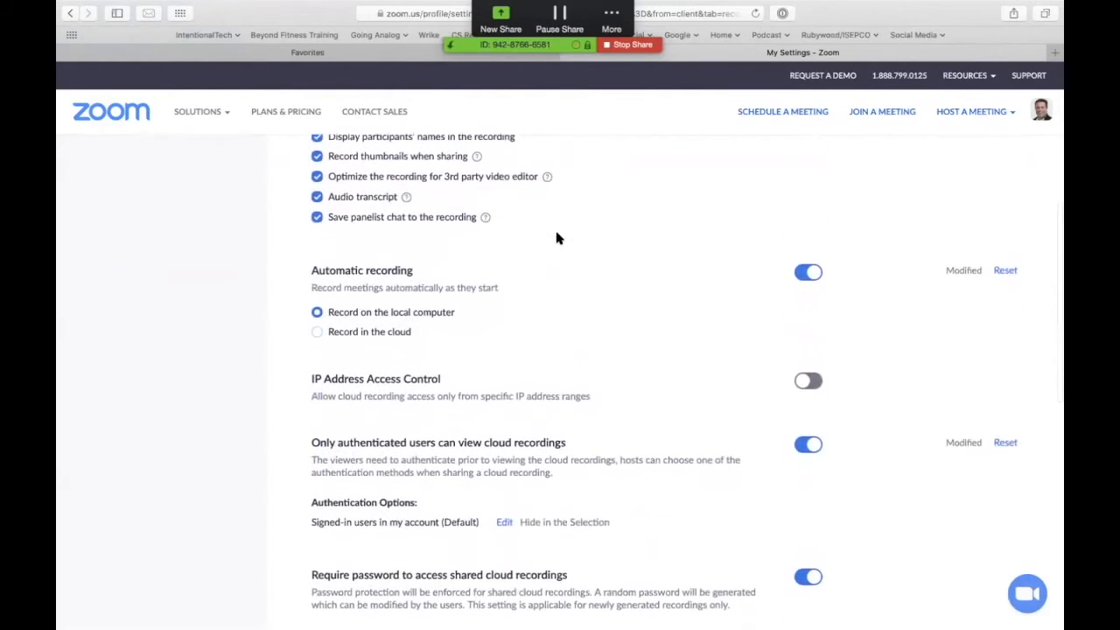
# Review the remaining Recording options down to the recording disclaimer and audio notifications
pyautogui.scroll(-3)
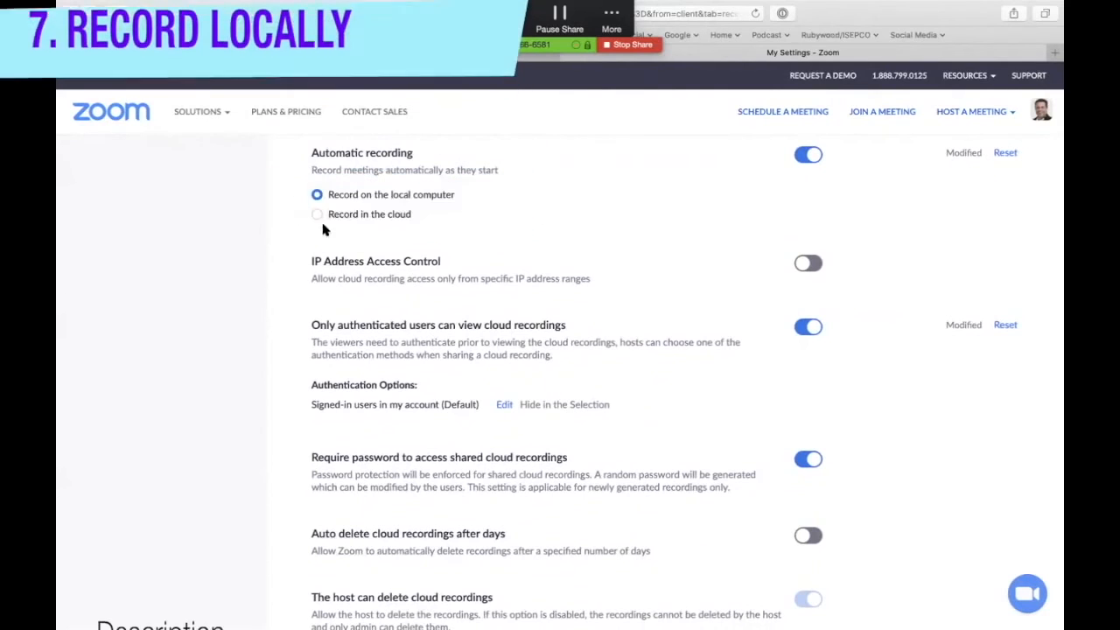
pyautogui.moveTo(472, 227)
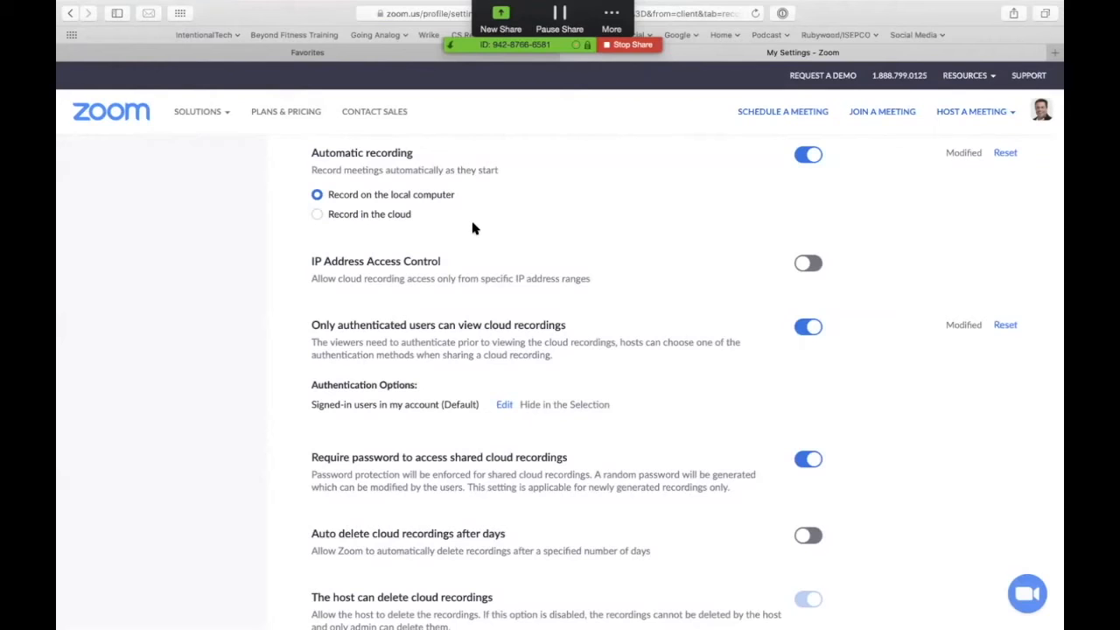
pyautogui.scroll(-3)
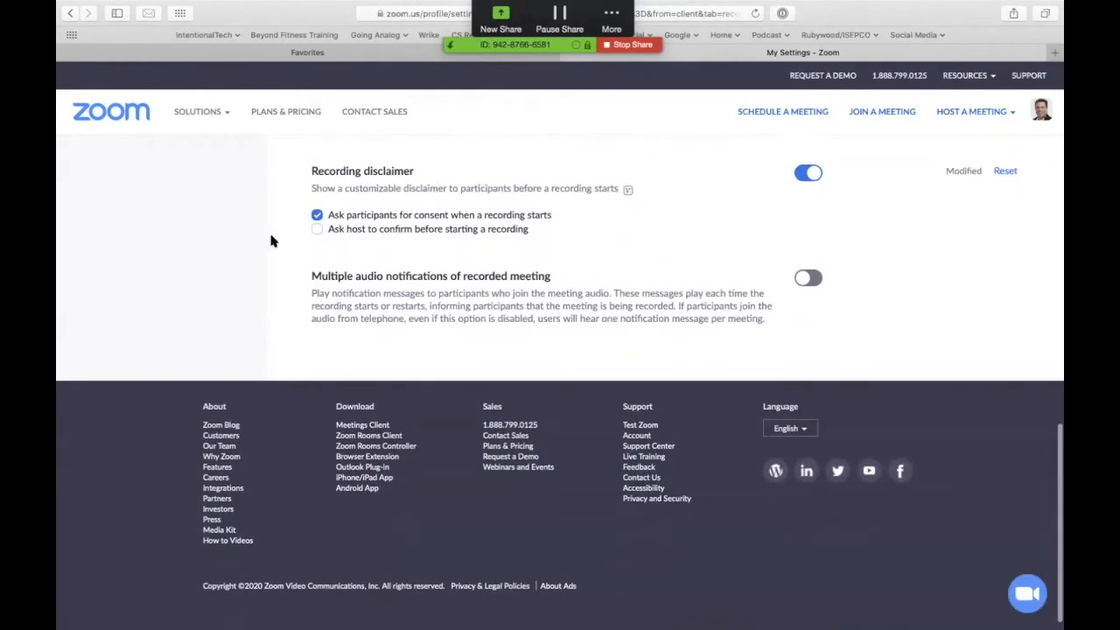
pyautogui.moveTo(294, 219)
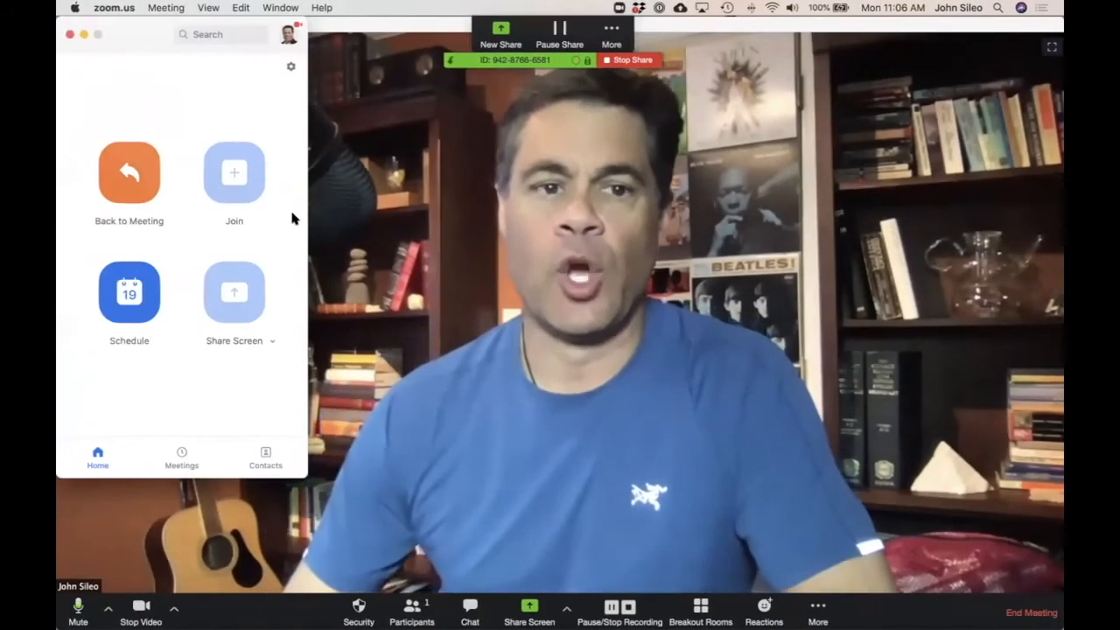
# Return to the meeting and show the More actions for a participant in the Participants list
pyautogui.click(129, 173)
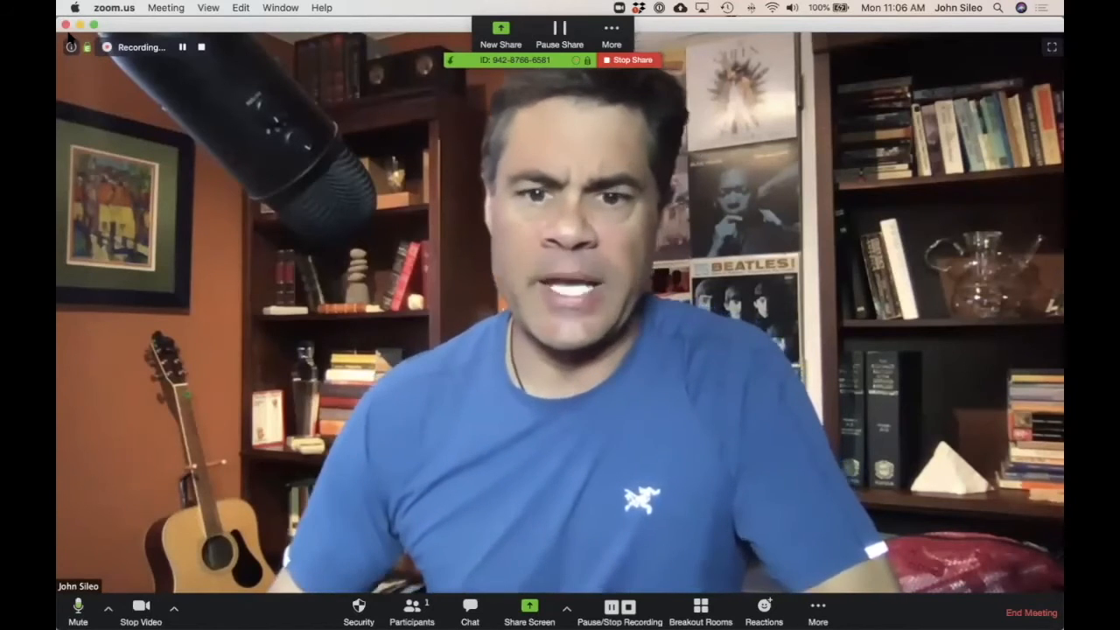
pyautogui.click(411, 611)
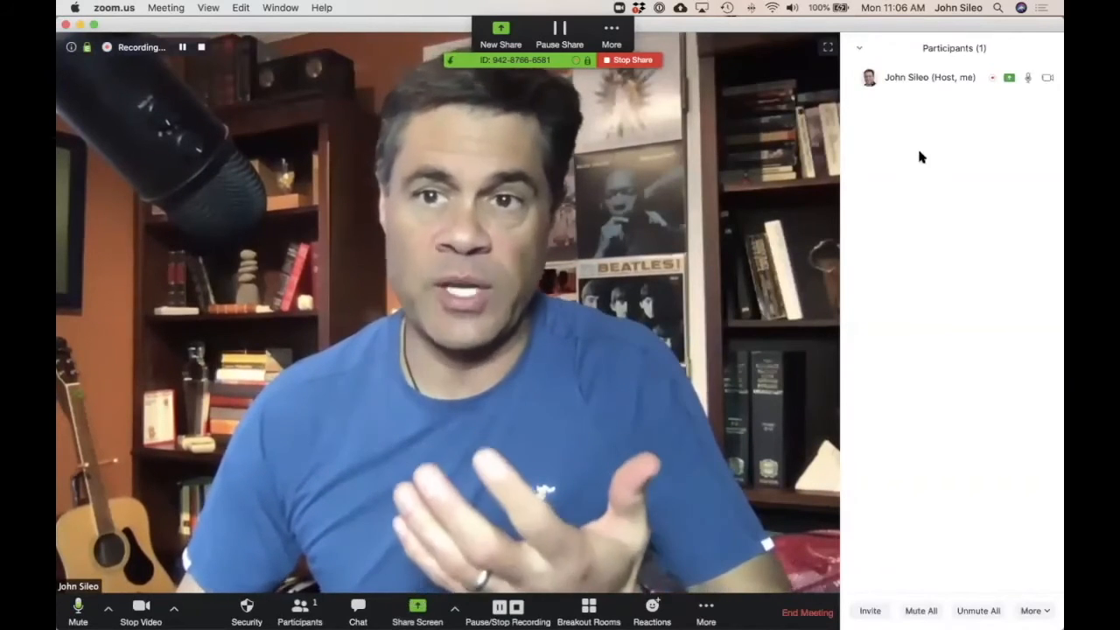
pyautogui.click(1032, 77)
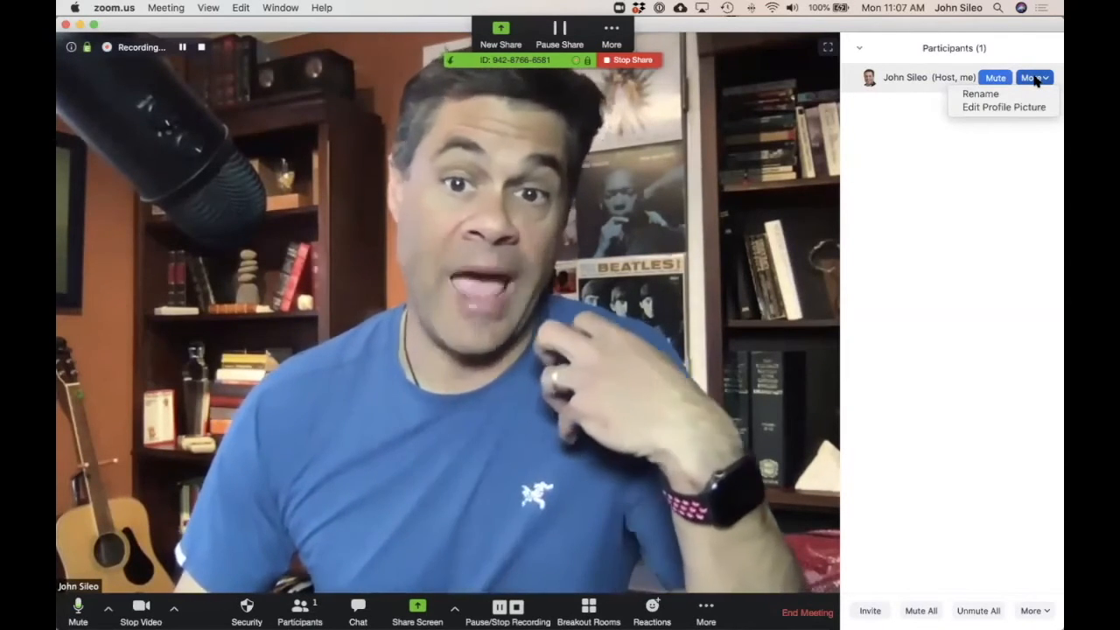